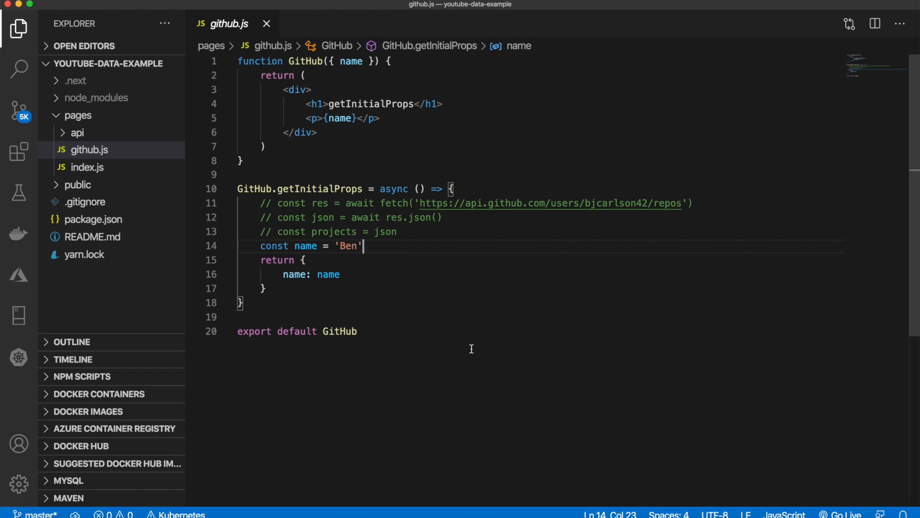
- Highlight the getInitialProps name in github.js, then close github.js
double_click(320, 188)
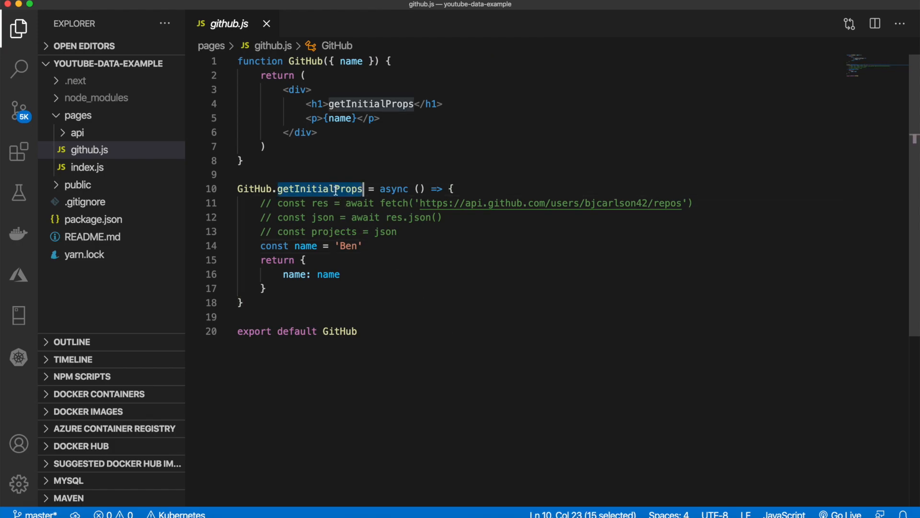
left_click(367, 245)
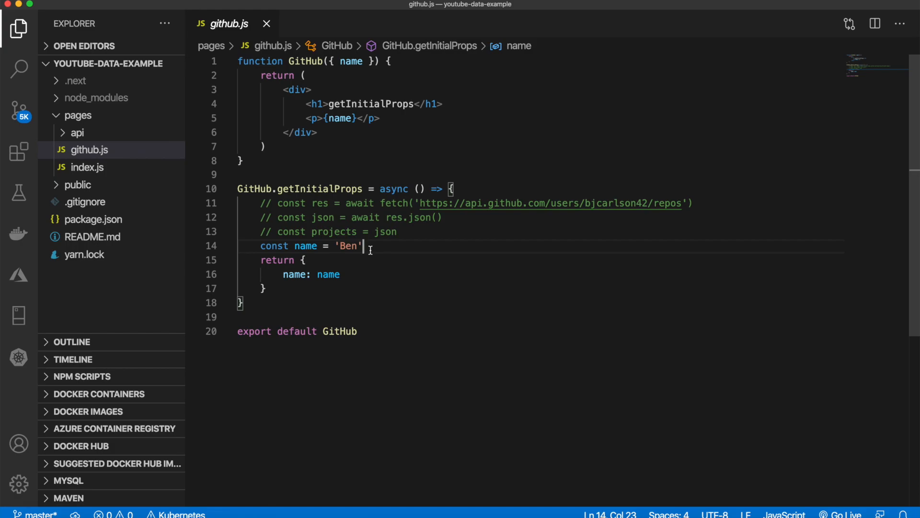
left_click(267, 24)
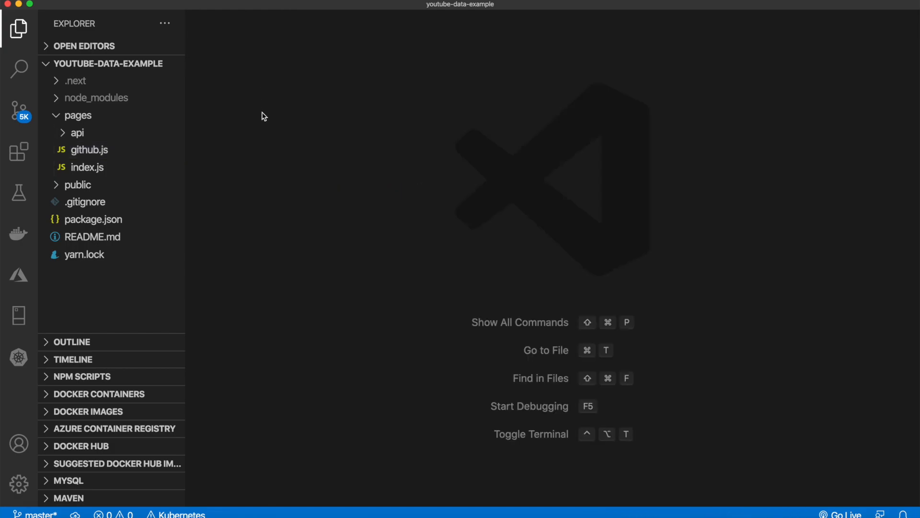
- Create a todos folder under pages containing a new index.js file
right_click(78, 115)
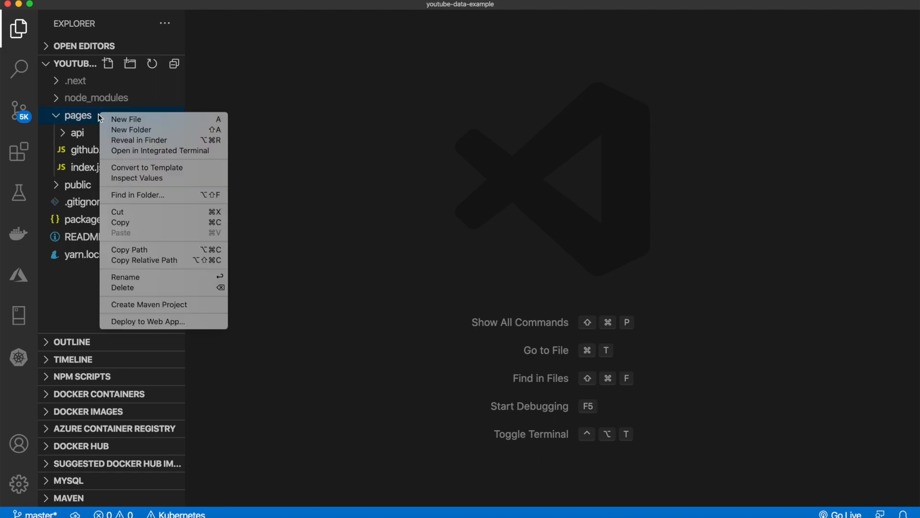
left_click(131, 130)
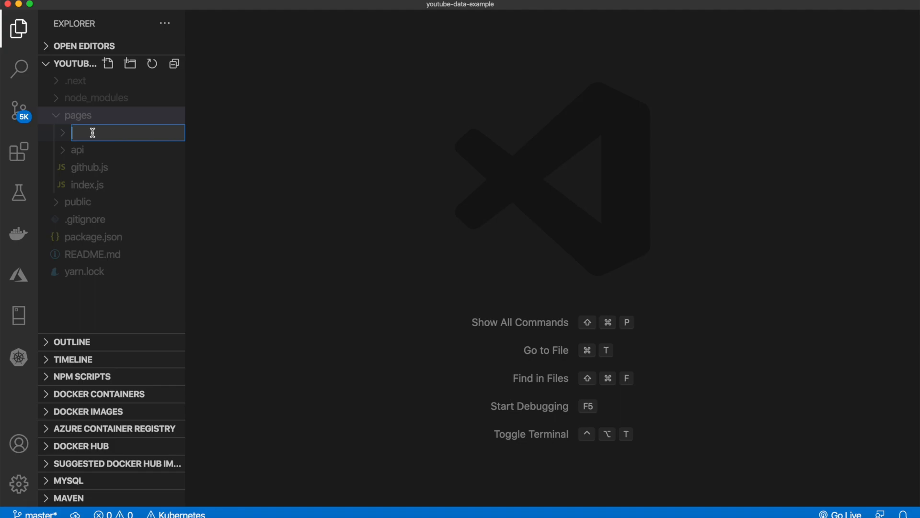
type("todos")
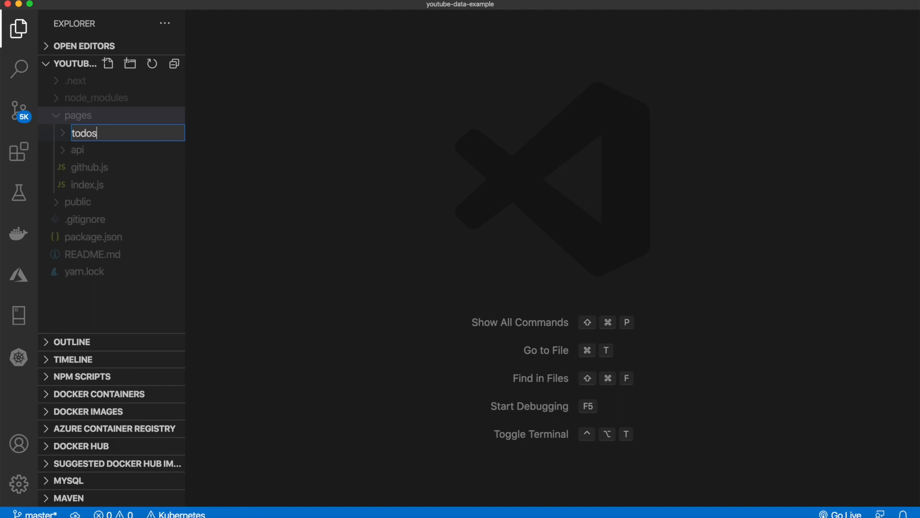
right_click(84, 149)
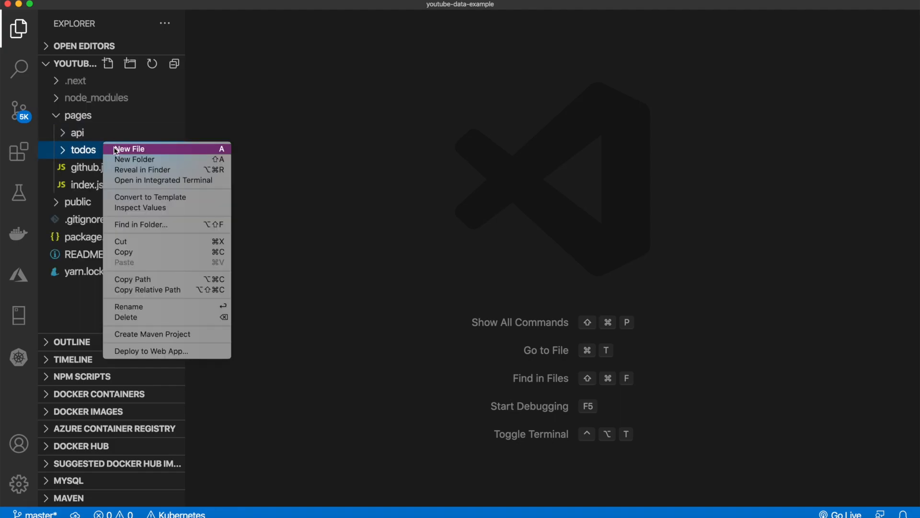
left_click(129, 148)
type("index.js")
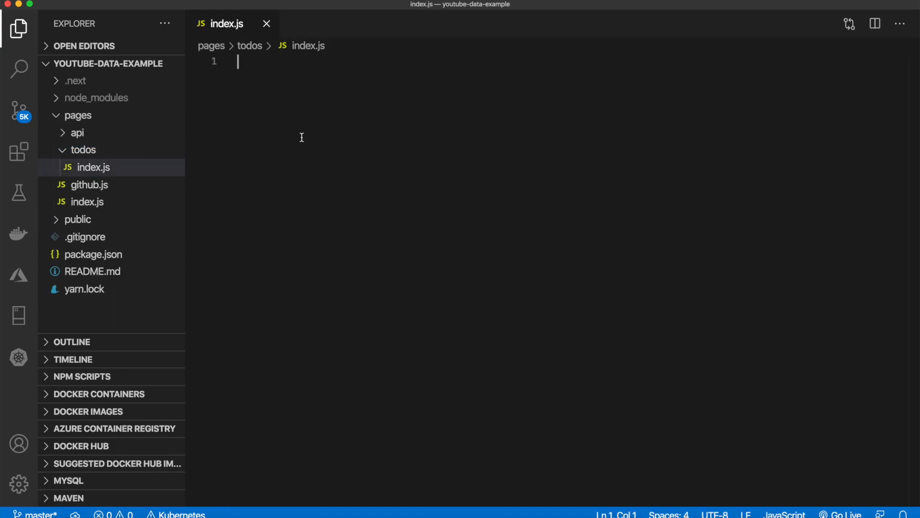
- Write a const Todo arrow component and add export default Todo
type("const")
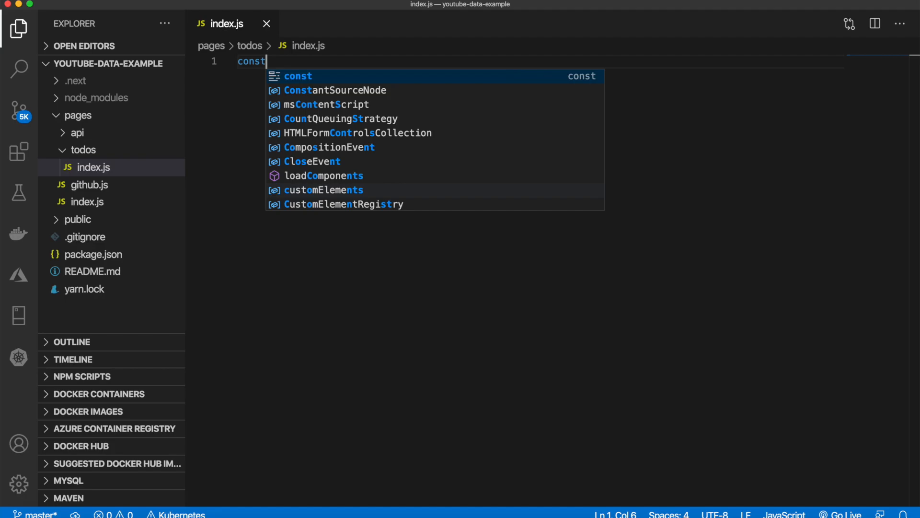
type("Todo =")
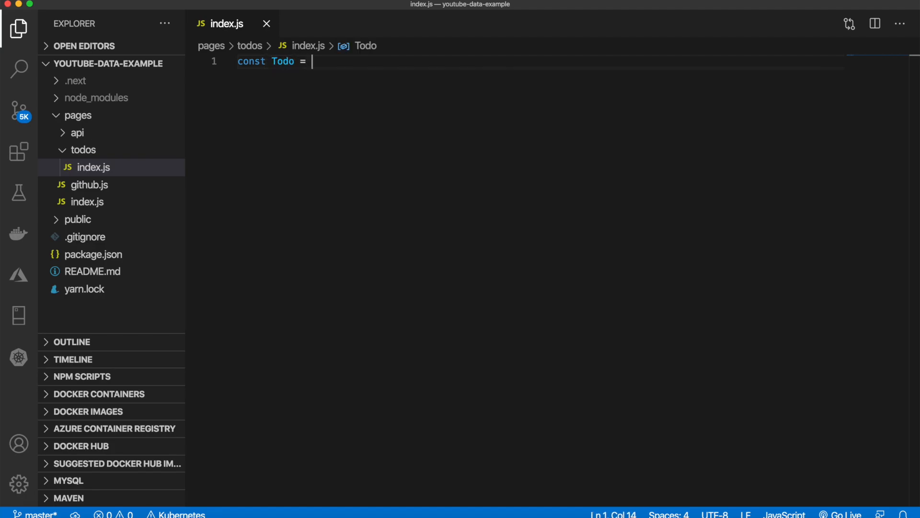
type("()")
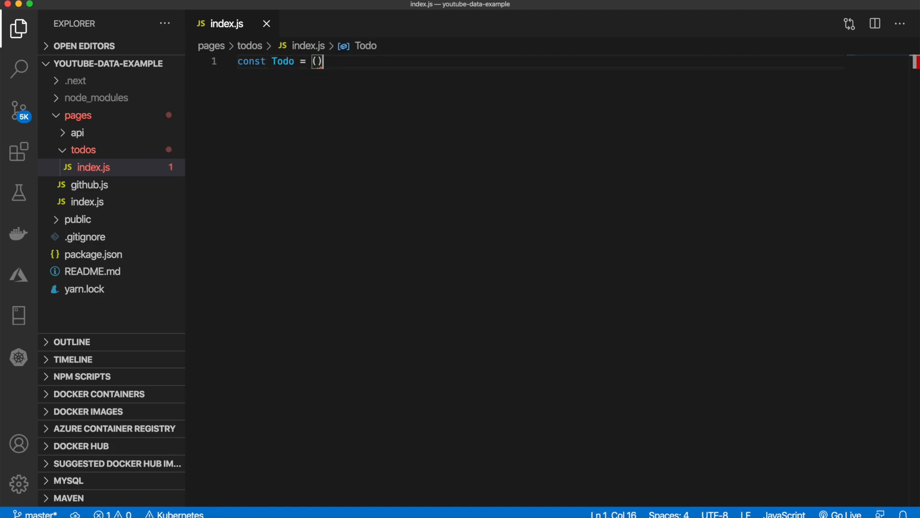
type("=> {")
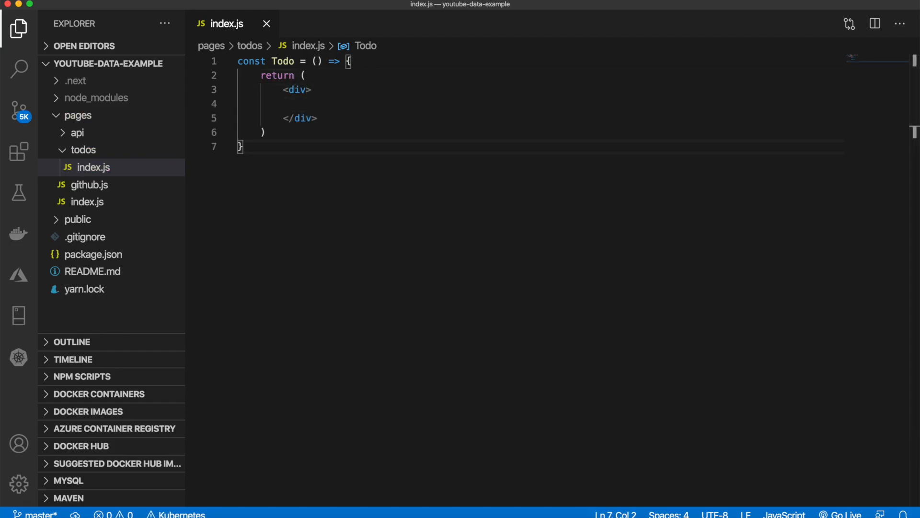
type("export default Todo")
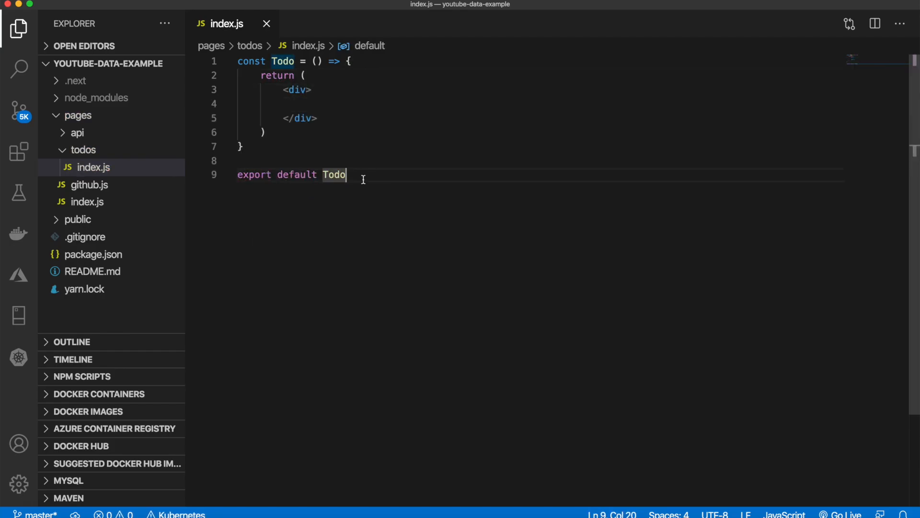
- Add an empty export async function getStaticProps() above the default export
left_click(239, 161)
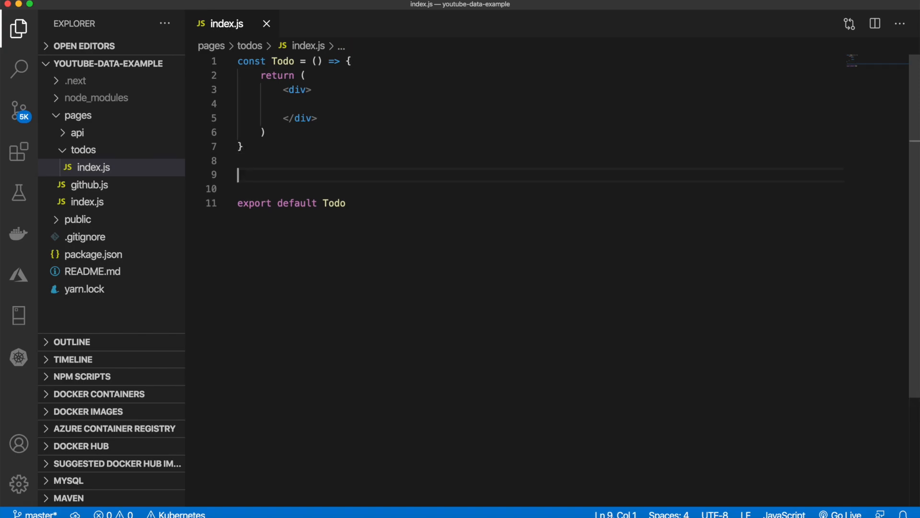
type("export a")
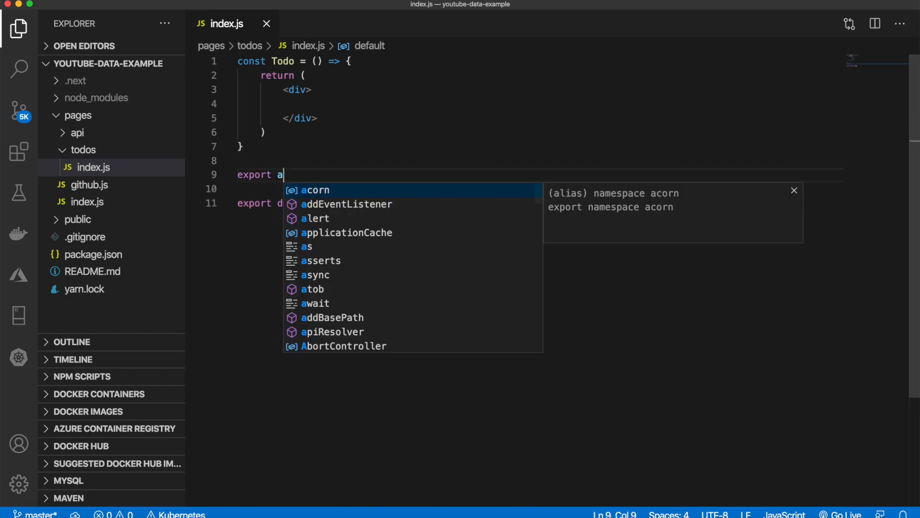
type("sync function")
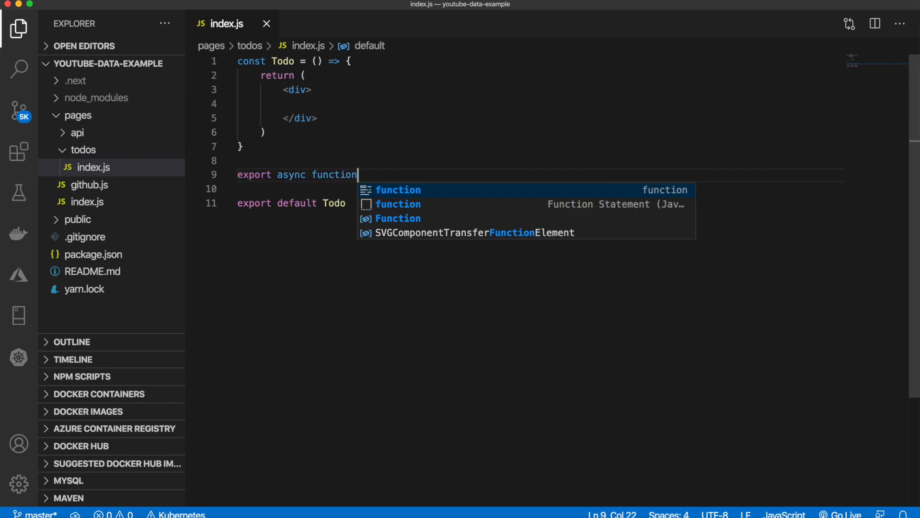
type("getSt")
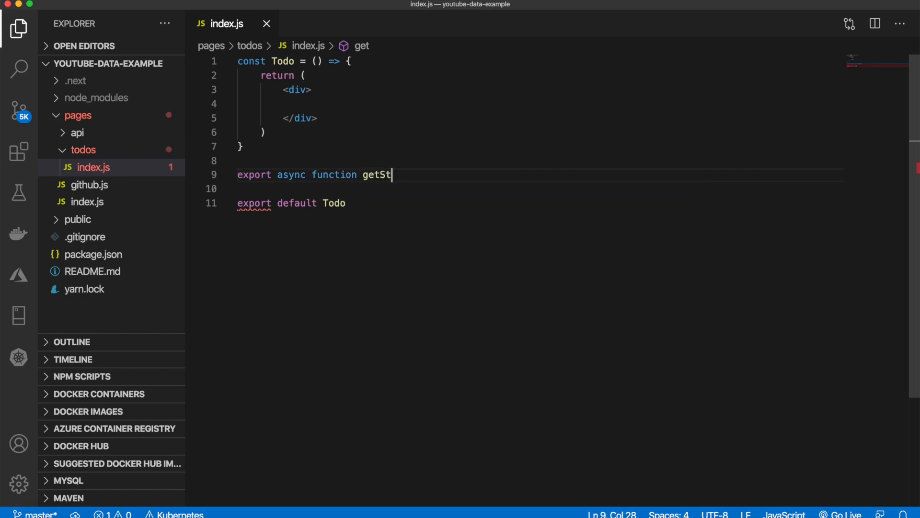
type("aticProps")
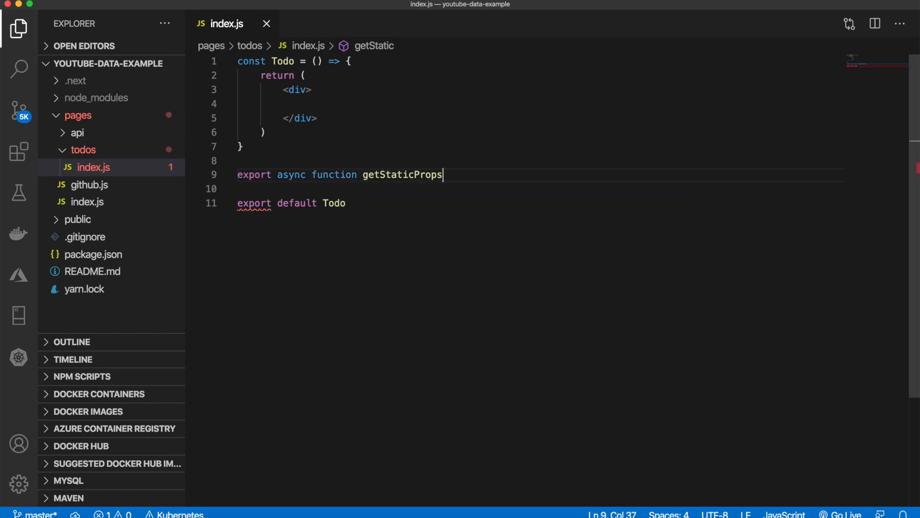
type("() {")
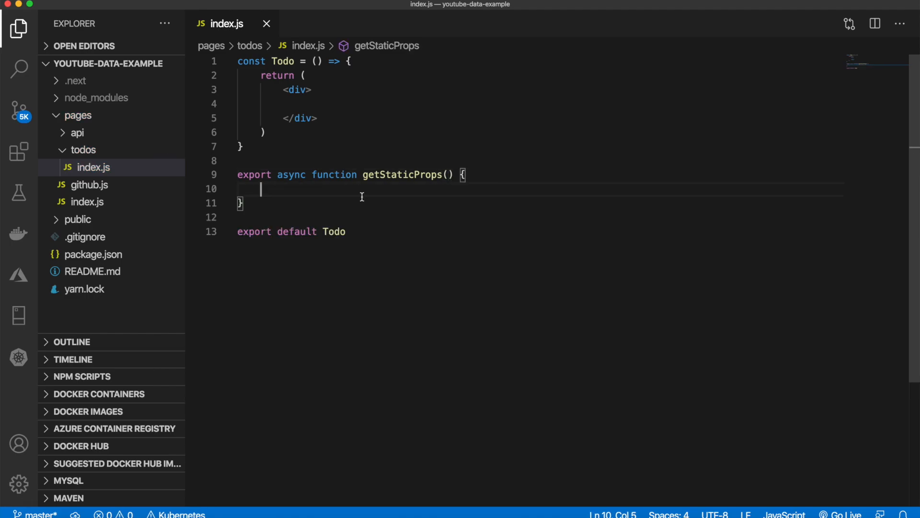
mouse_move(329, 196)
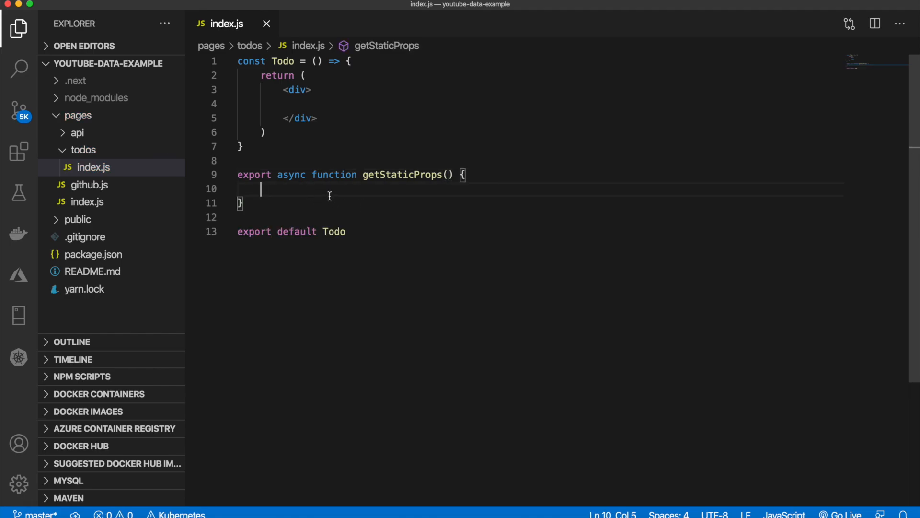
- Open JSONPlaceholder in Chrome and view the /todos JSON list
left_click(238, 10)
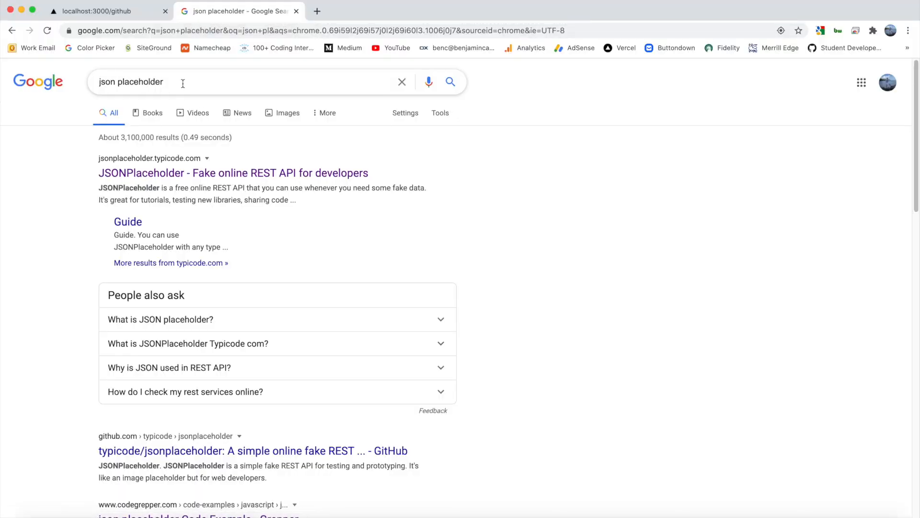
left_click(233, 173)
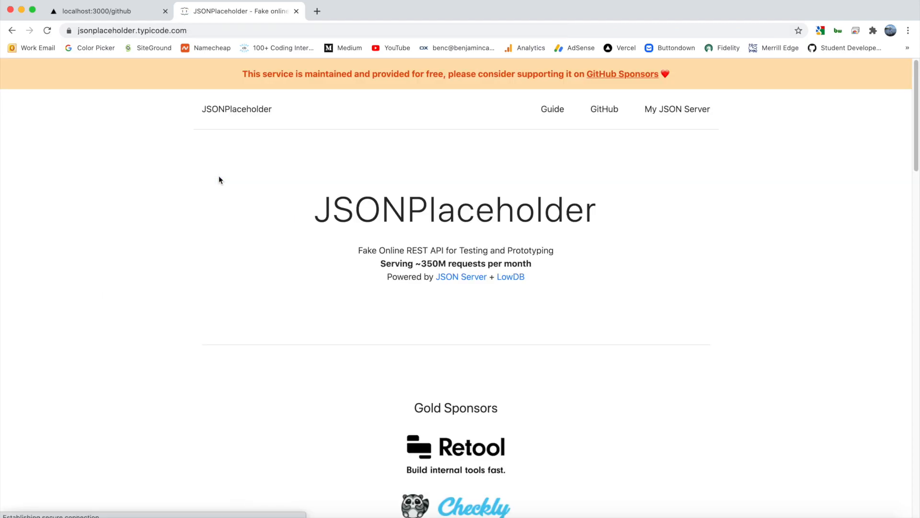
scroll("down", 3)
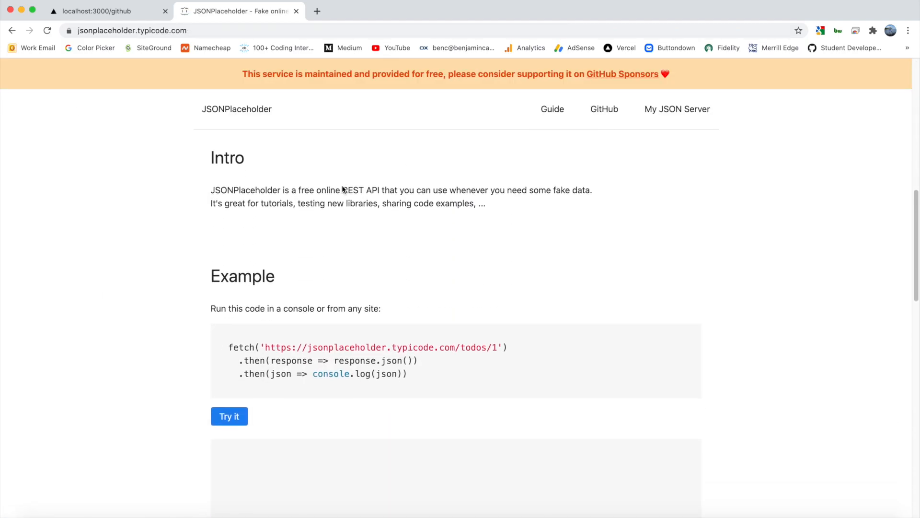
scroll("down", 3)
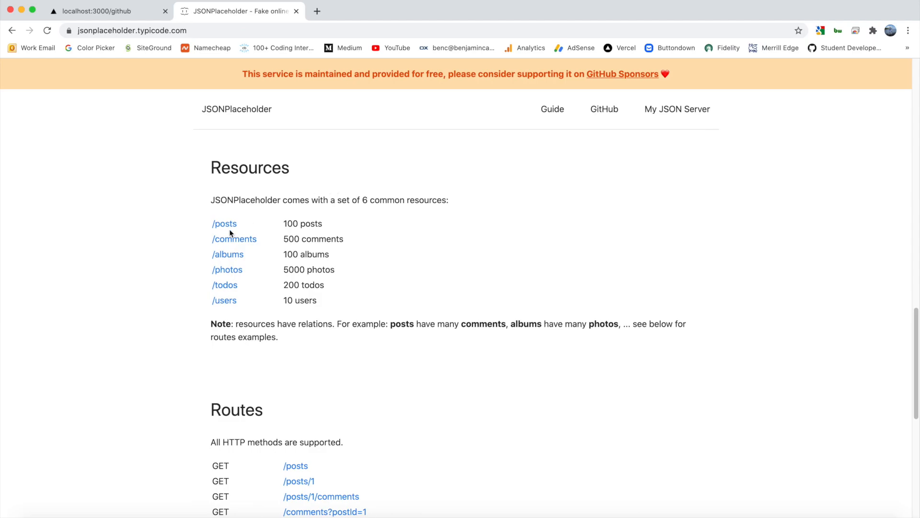
mouse_move(225, 285)
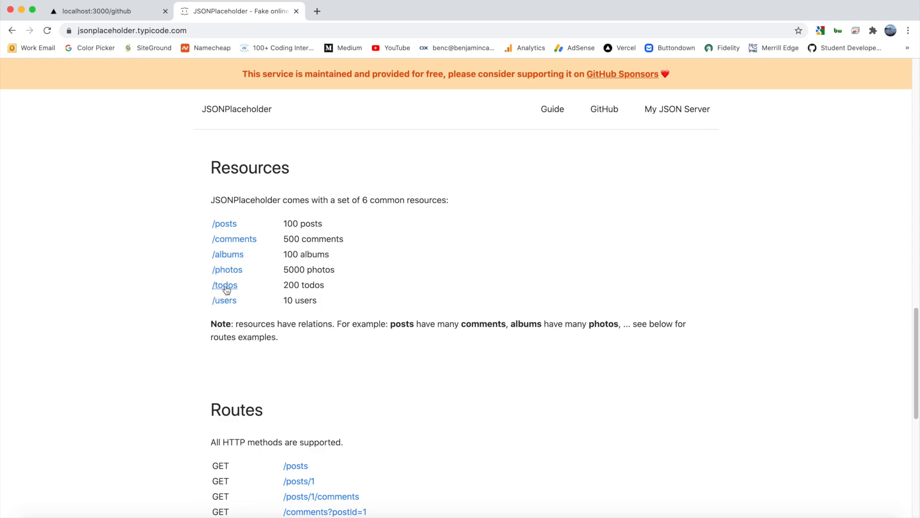
left_click(224, 284)
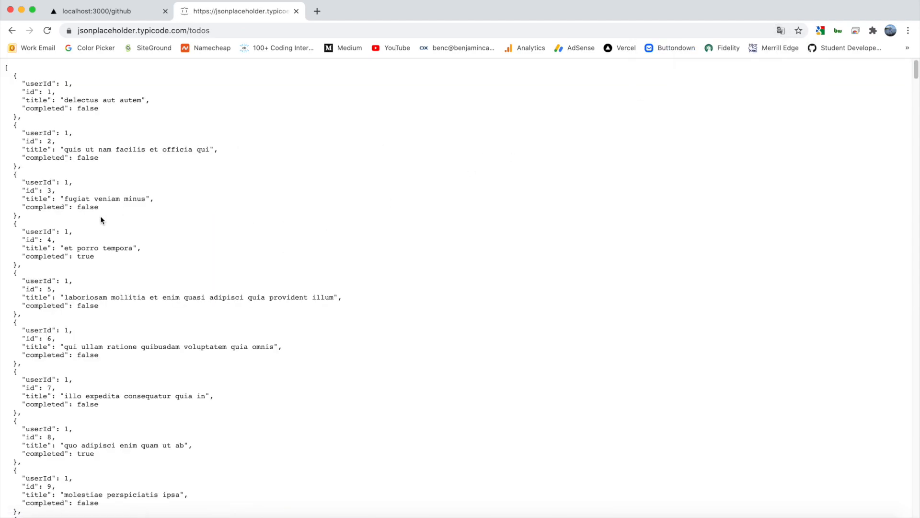
scroll("down", 3)
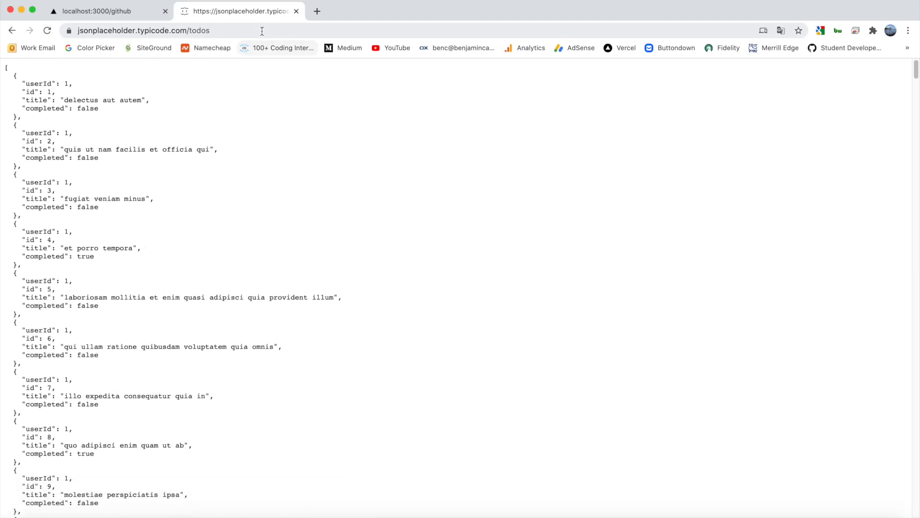
mouse_move(262, 115)
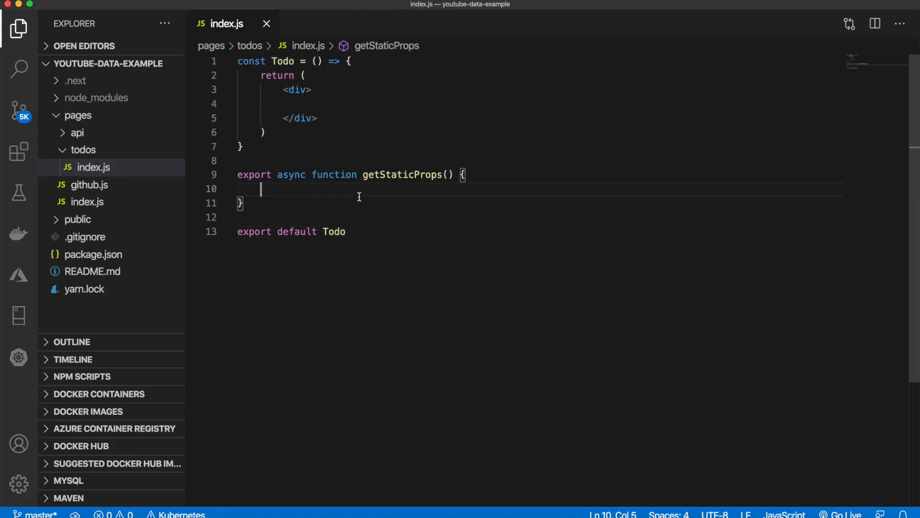
- In getStaticProps, fetch the todos and parse them with const todos = await res.json()
type("const res =")
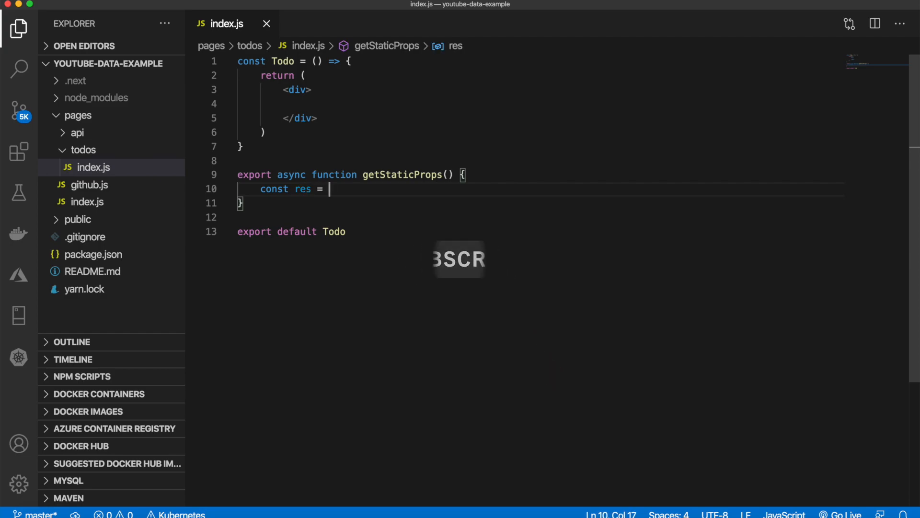
type("await fetch('https://jsonplaceholder.typicode.com/todos")
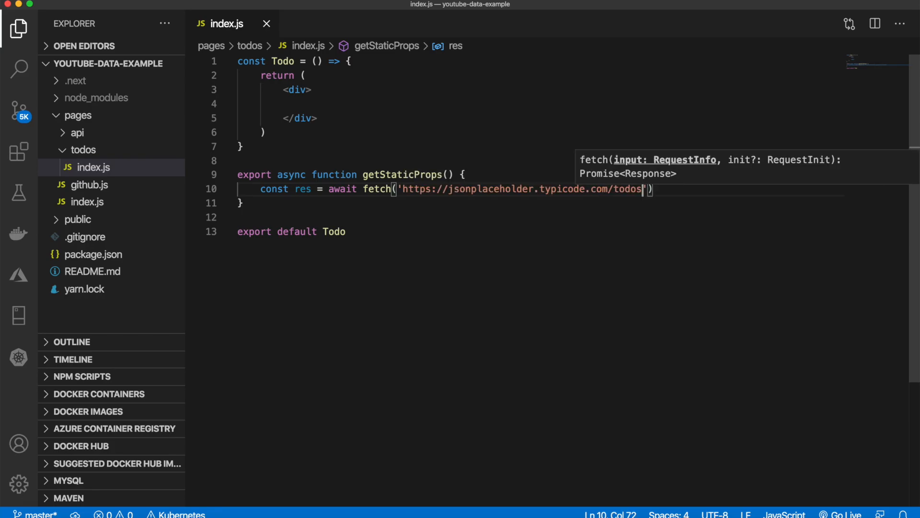
key("Return")
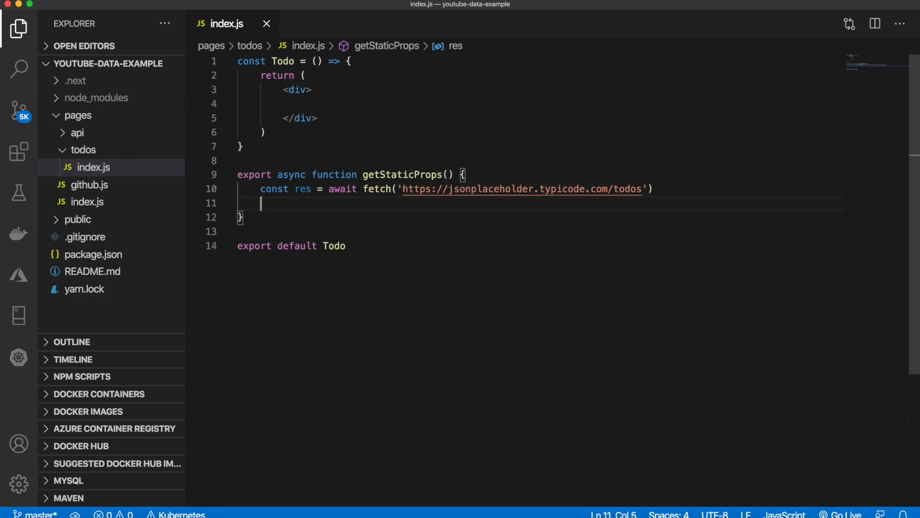
type("const todos")
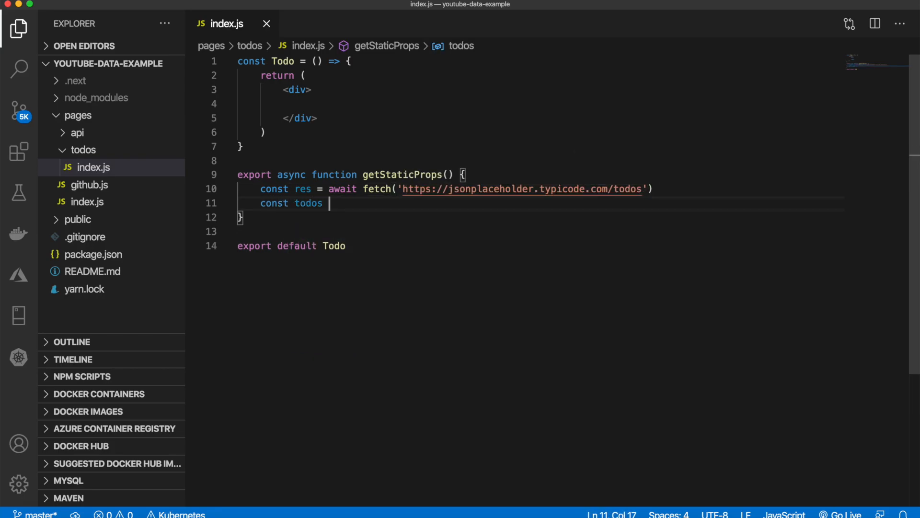
type("= await")
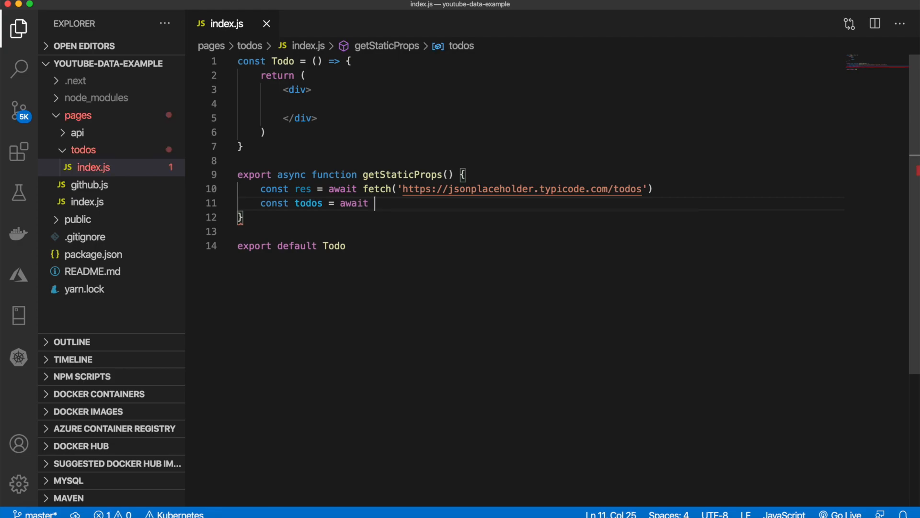
type("res.json()")
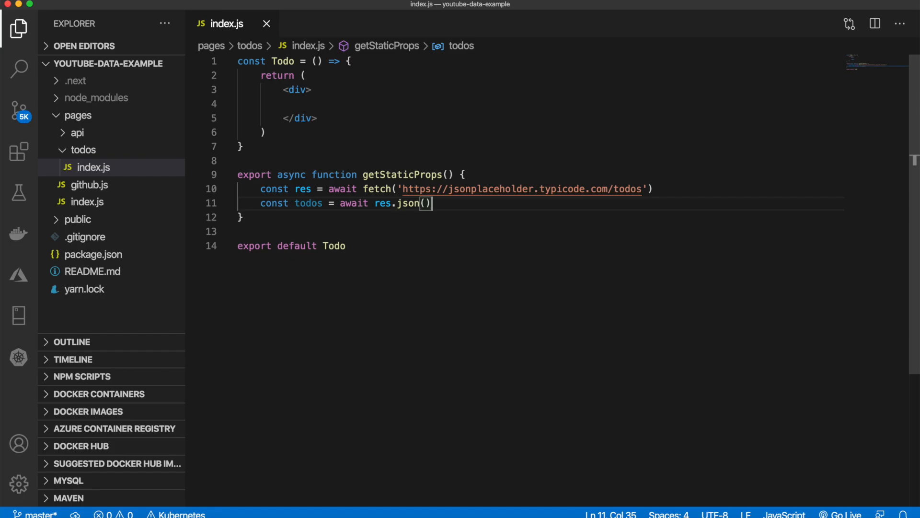
- Return props { todos } and destructure {todos} in the Todo component's parameters
type("return {")
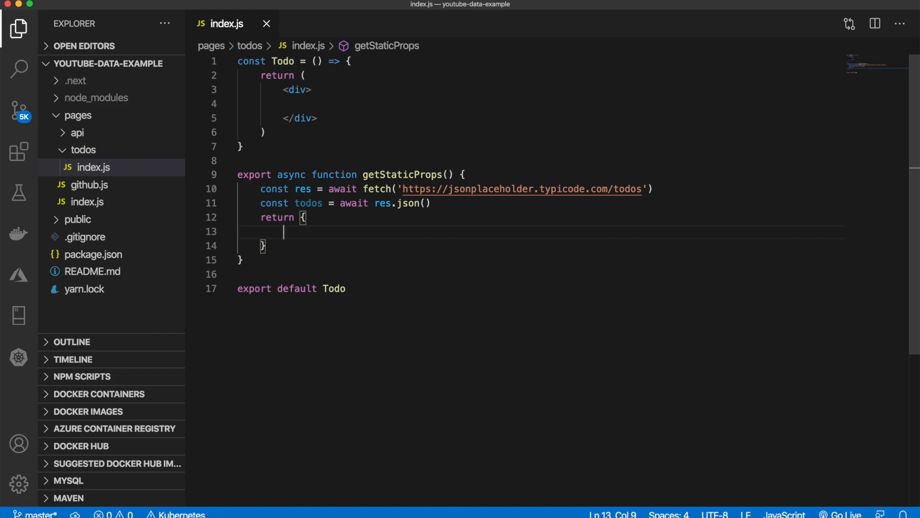
type("props: {")
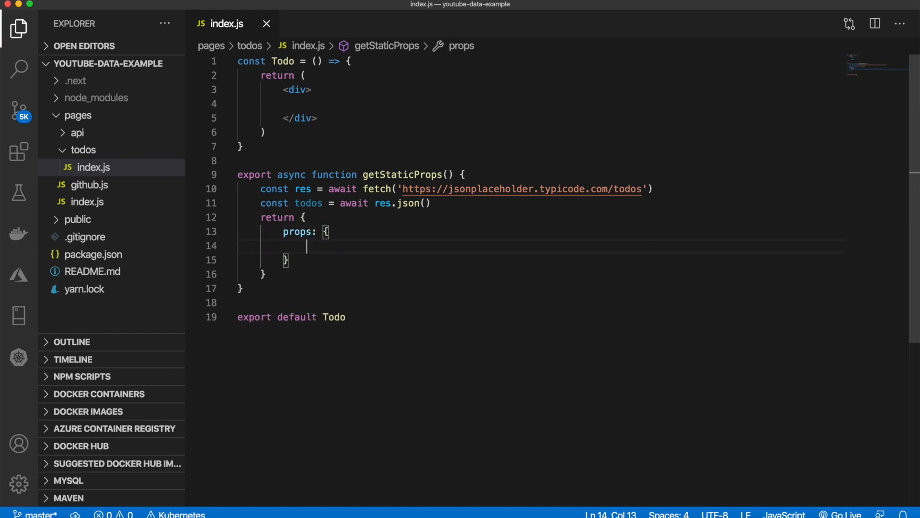
type("todos")
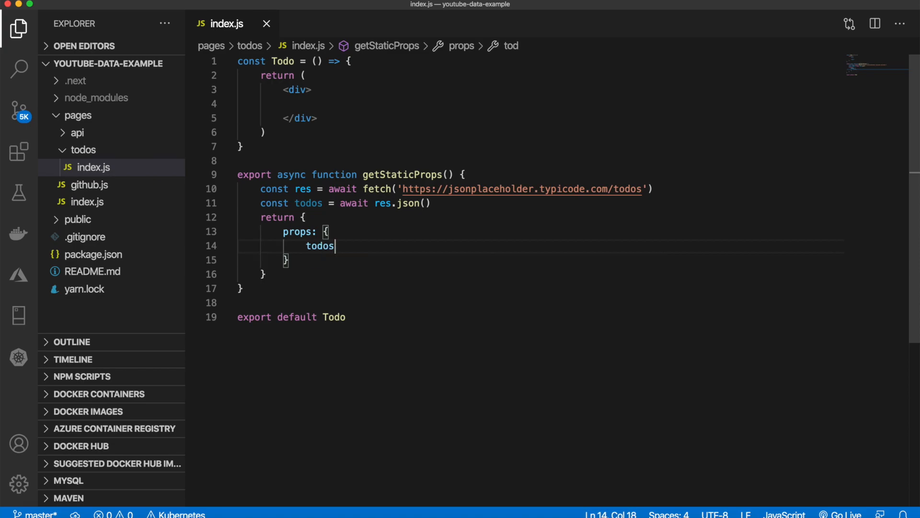
type(",")
left_click(540, 259)
type(",")
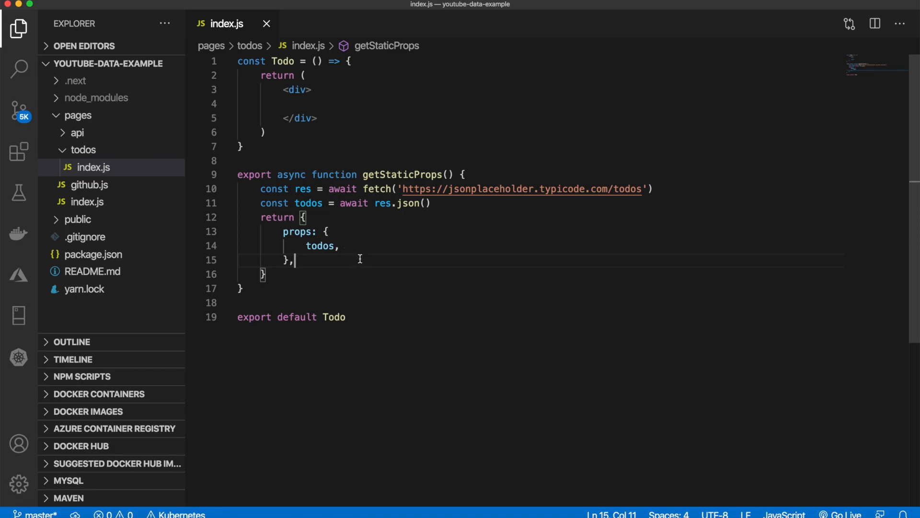
left_click(317, 60)
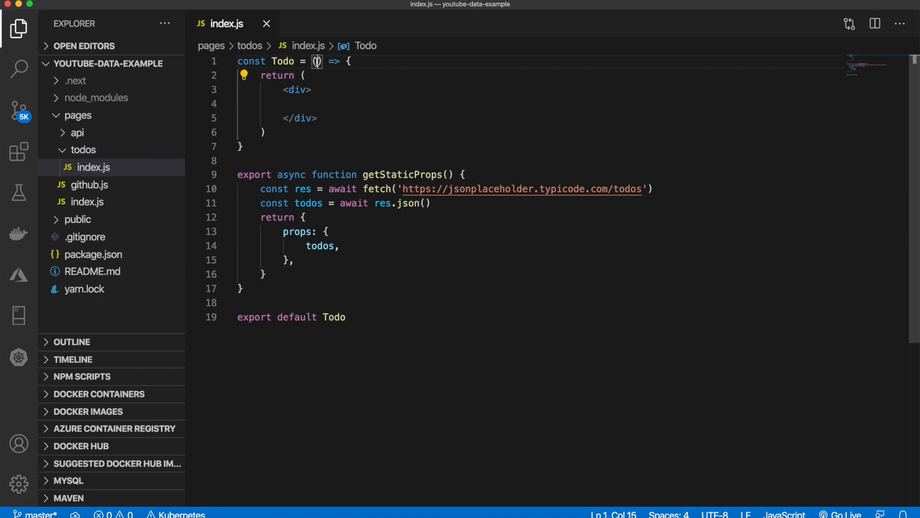
type("{todos")
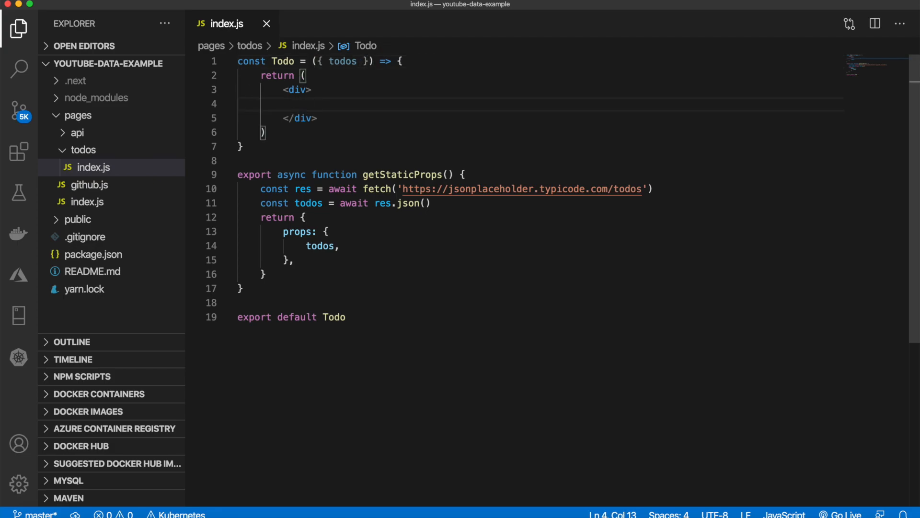
type("{todos}")
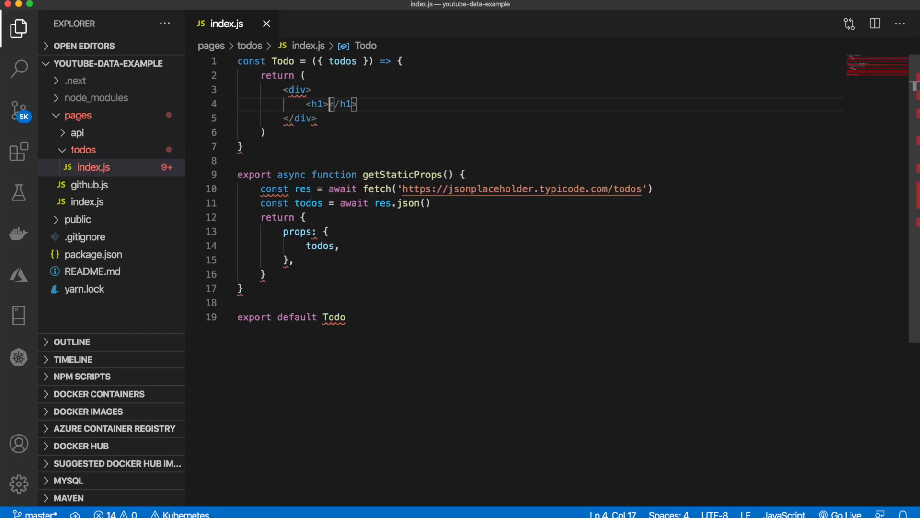
- Add a getStaticProps heading and a list starting todos.map(({id, title...}) =>
type("getStaticProps")
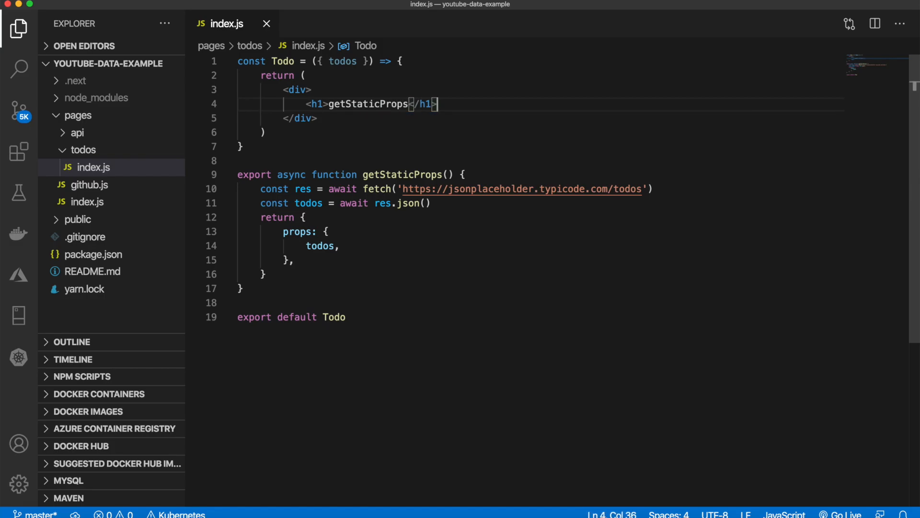
key("enter")
type("<ol>")
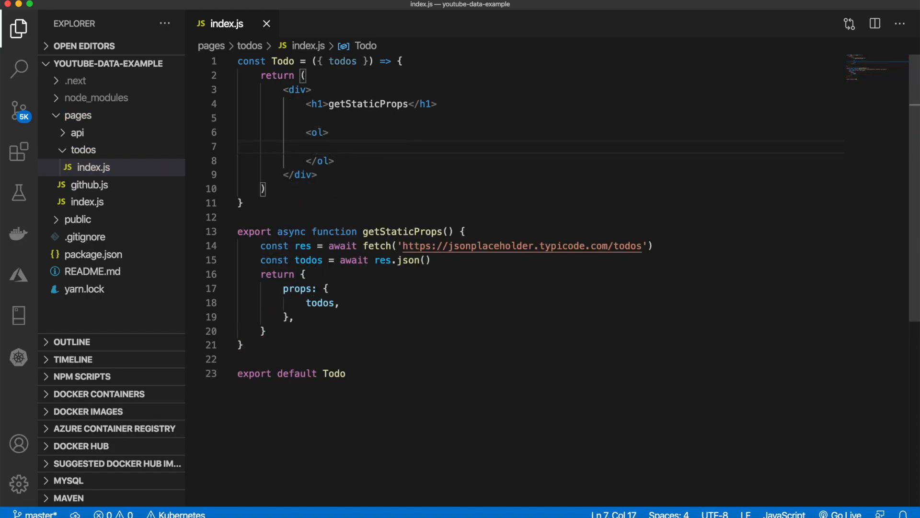
type("{}")
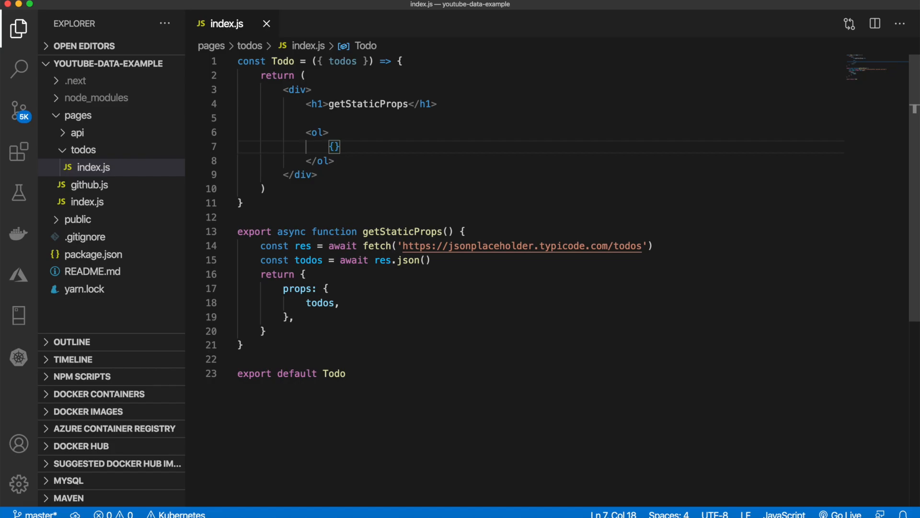
type("todo")
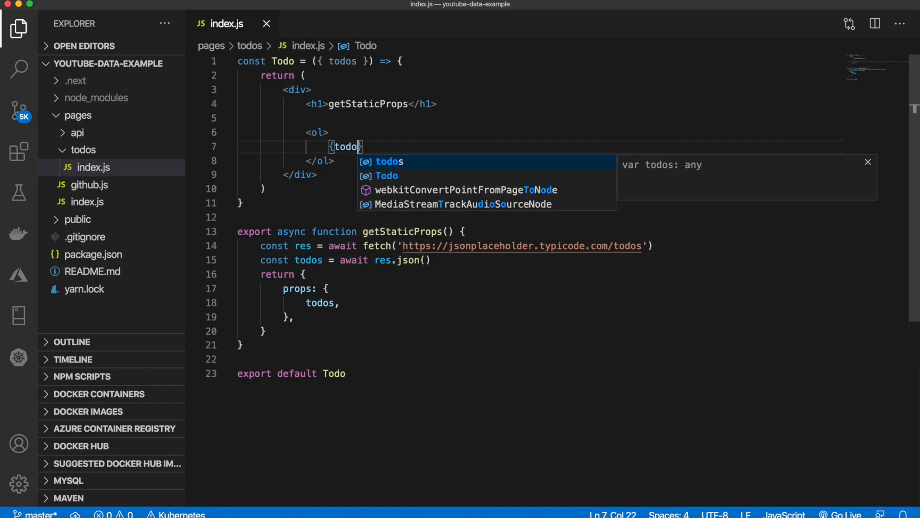
type("s.map")
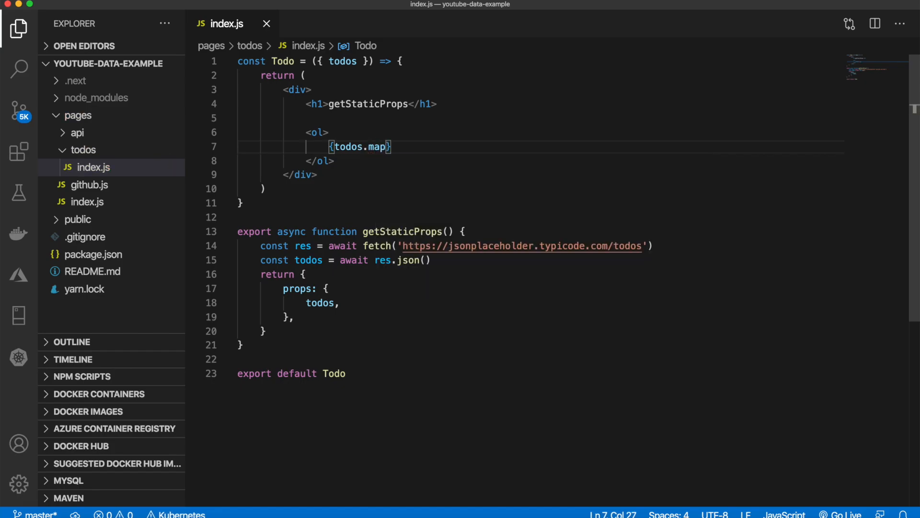
type("(")
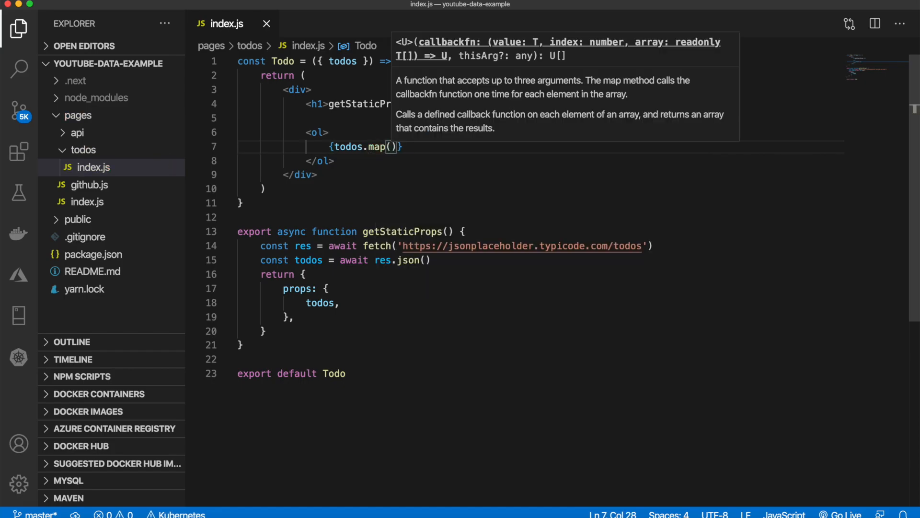
type("(")
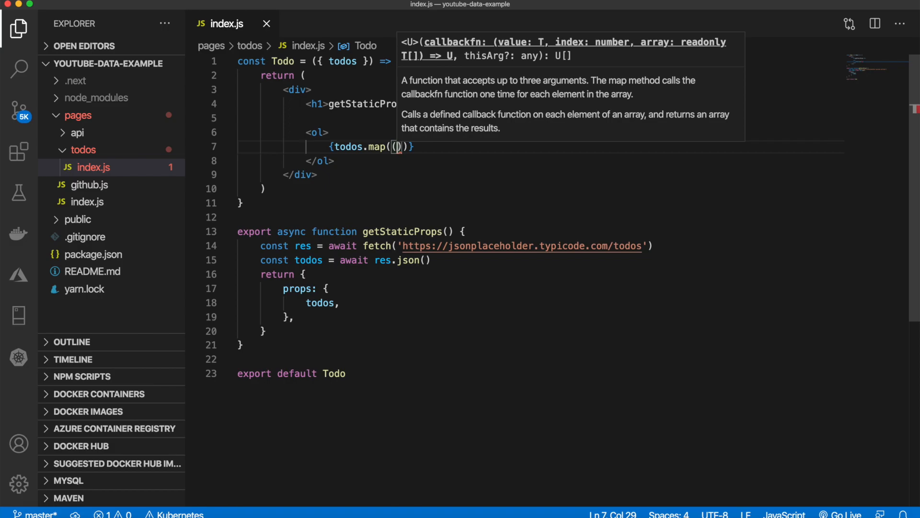
type("{id}")
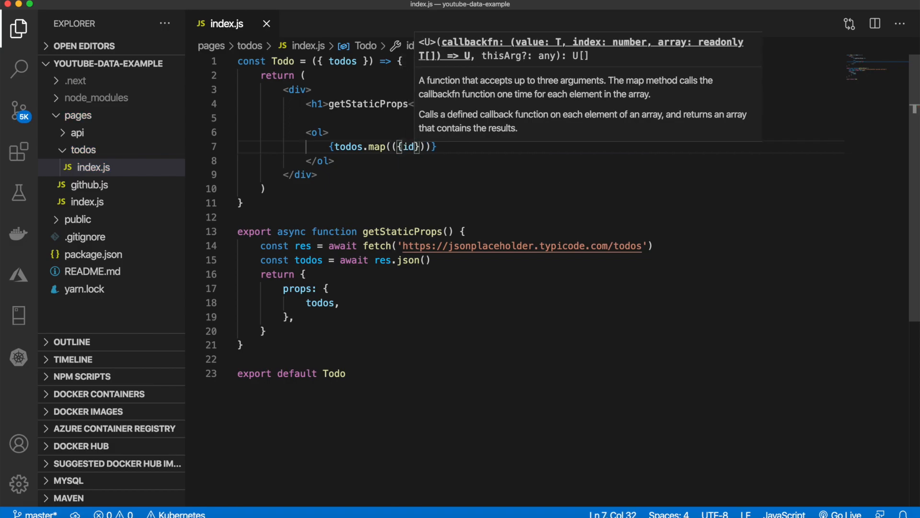
type(", title, comple")
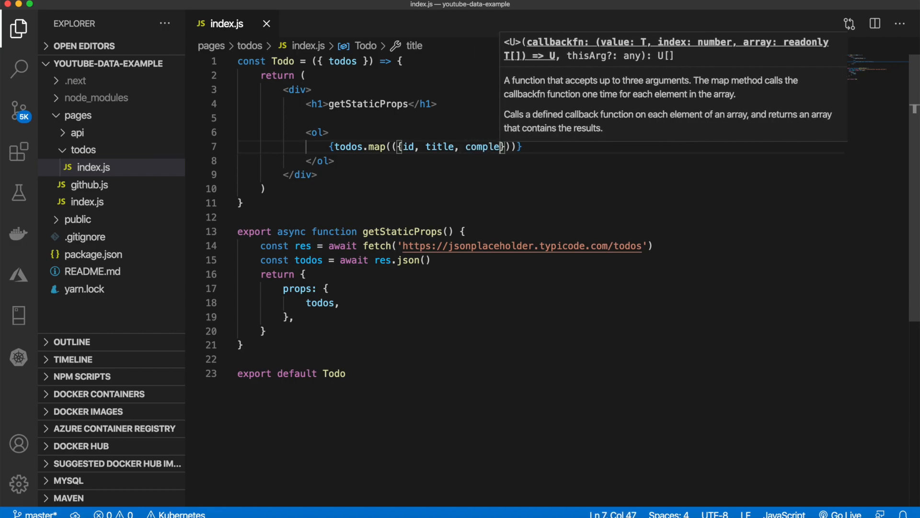
- Check the id, title and completed field names in the Chrome todos JSON
left_click(238, 11)
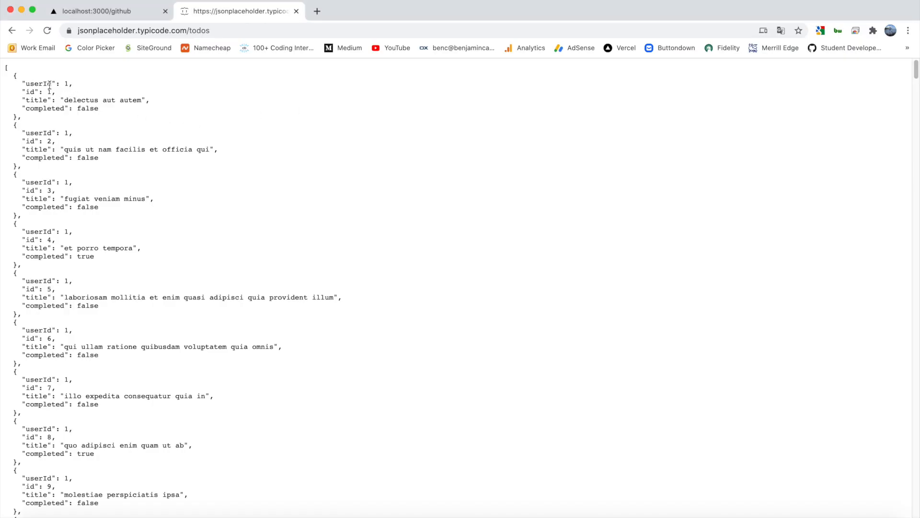
double_click(45, 108)
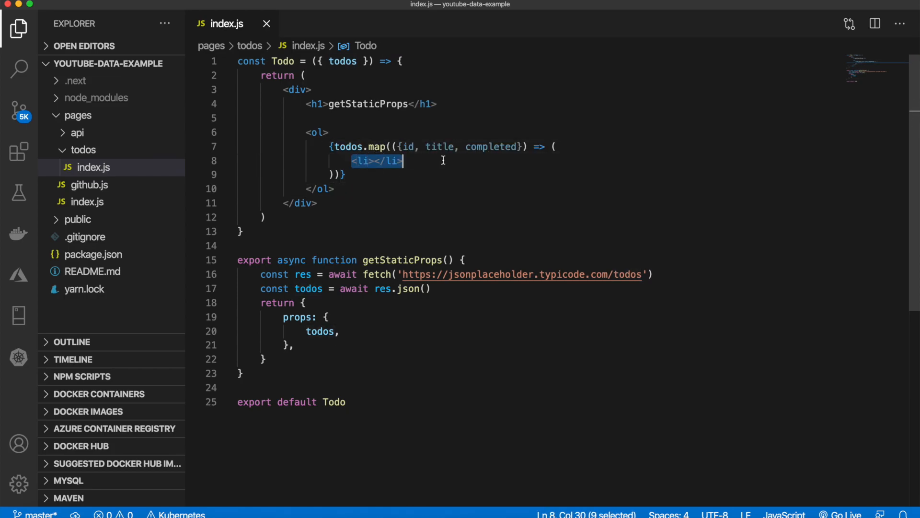
- Give each <li> key={id} and show {title} inside it
left_click(385, 161)
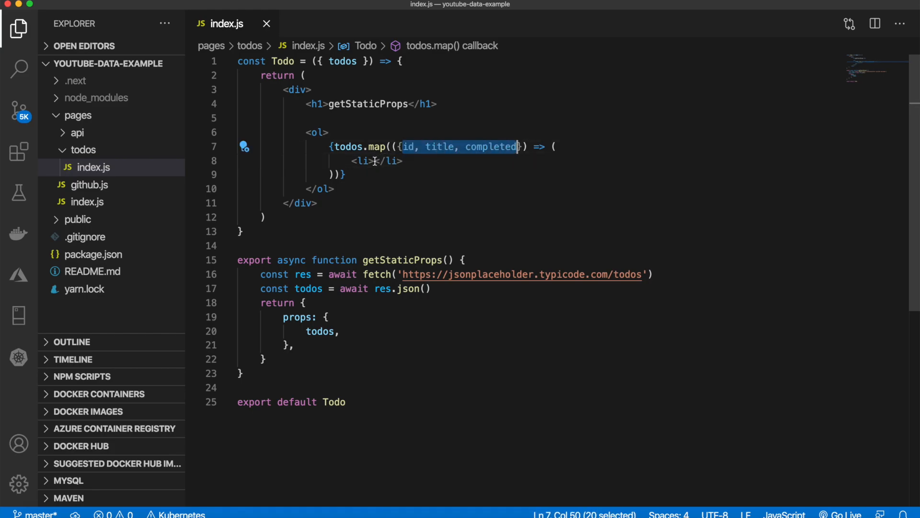
left_click(376, 161)
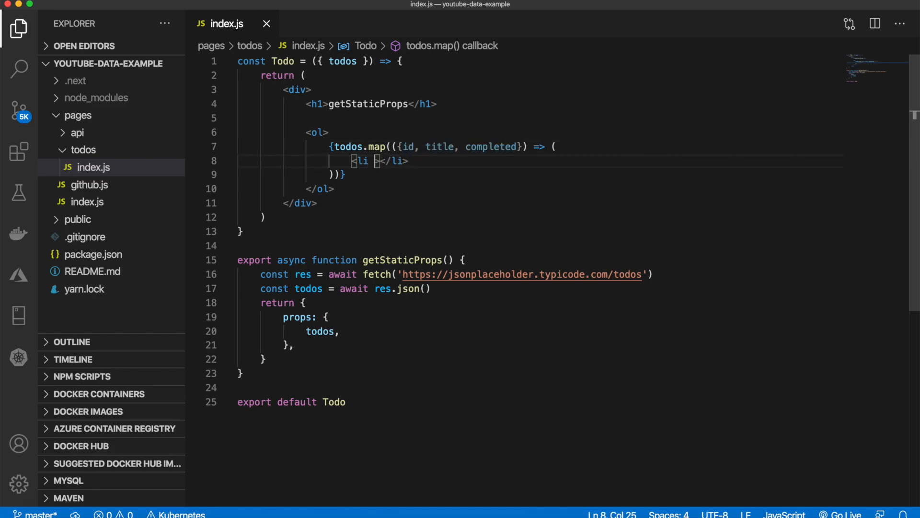
type("key={}")
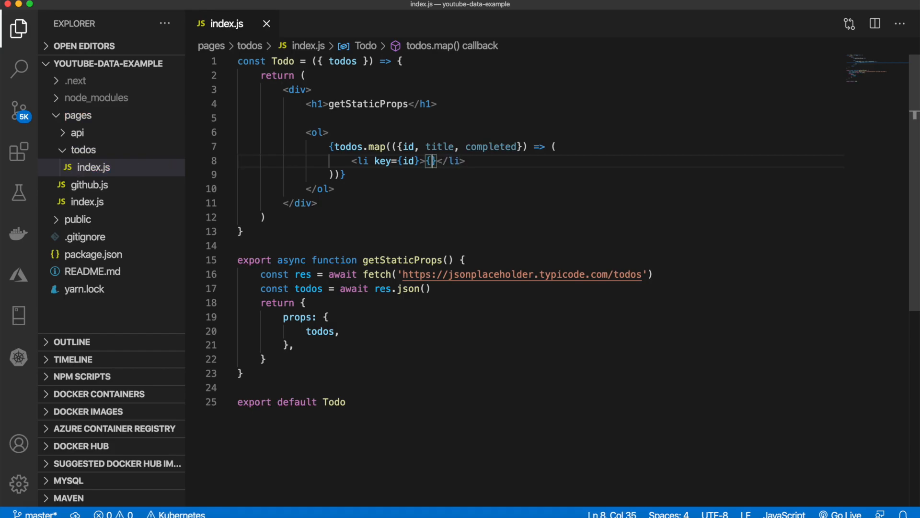
type("title")
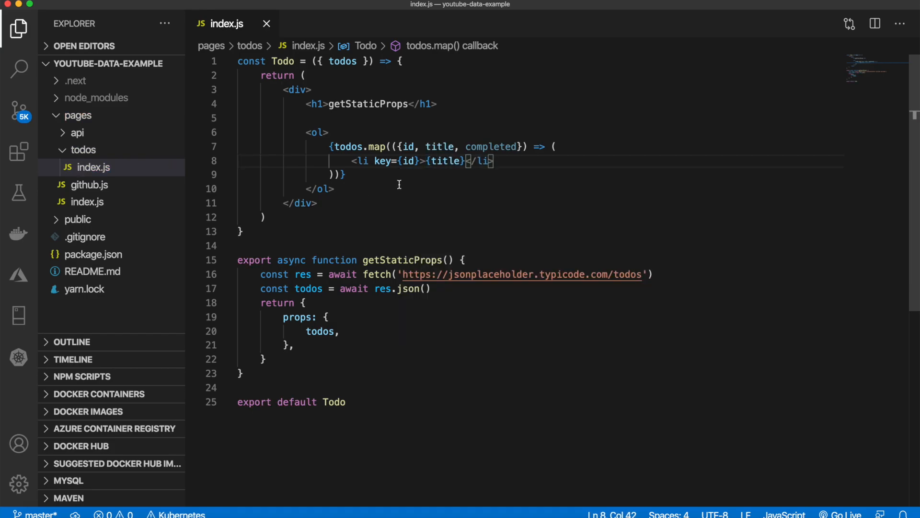
left_click(509, 146)
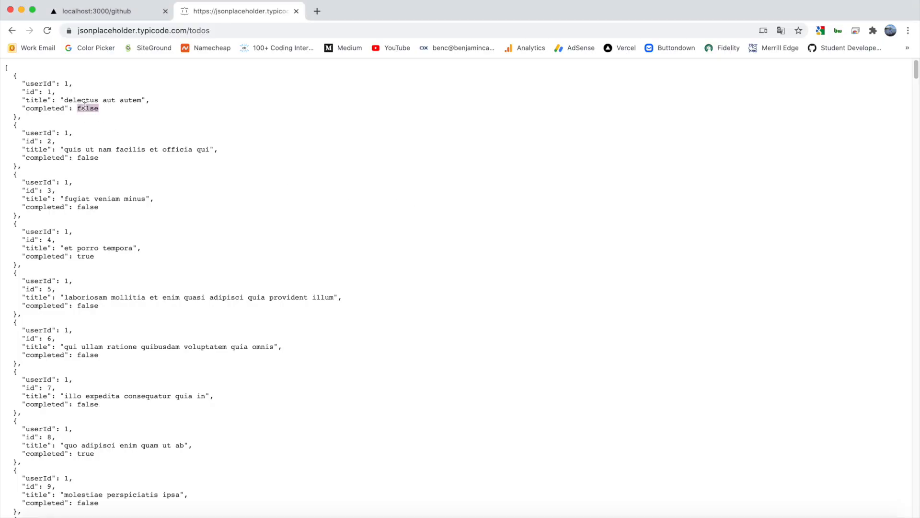
left_click(105, 112)
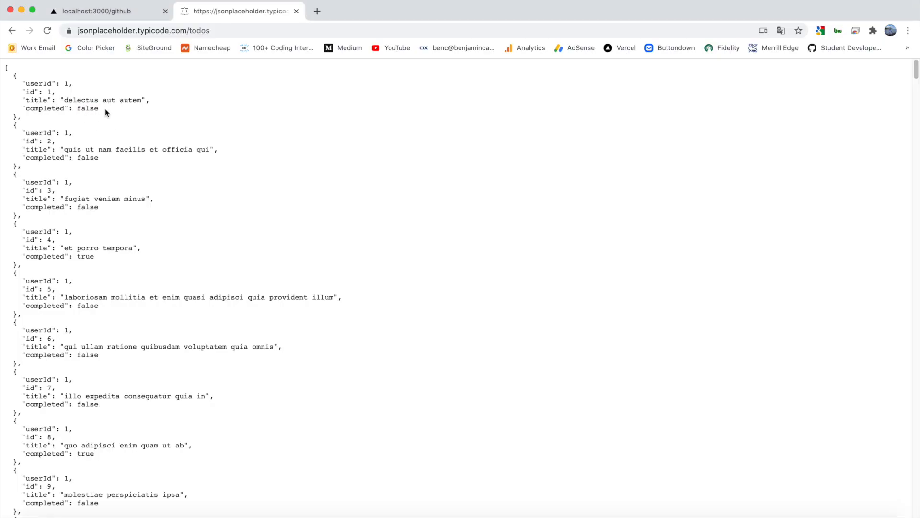
mouse_move(124, 143)
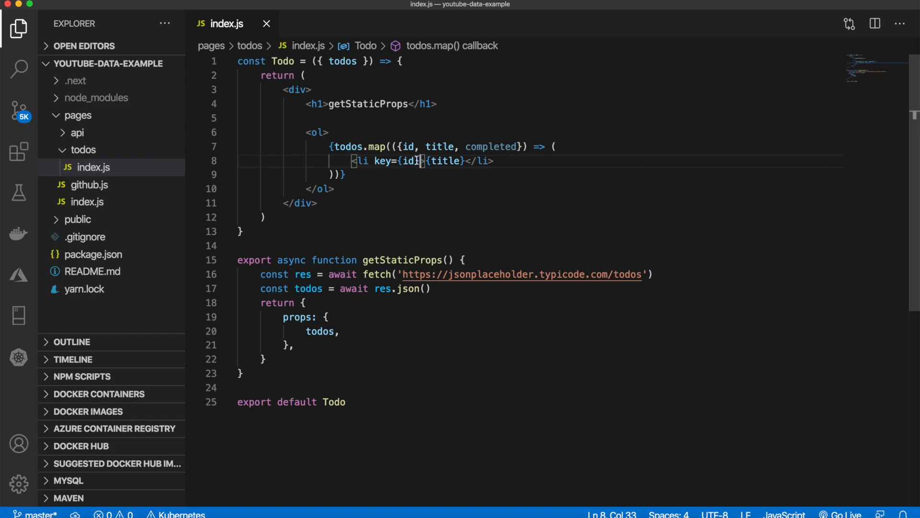
- Set each li's className to {completed} and add a <style jsx> block inside the div
type("className")
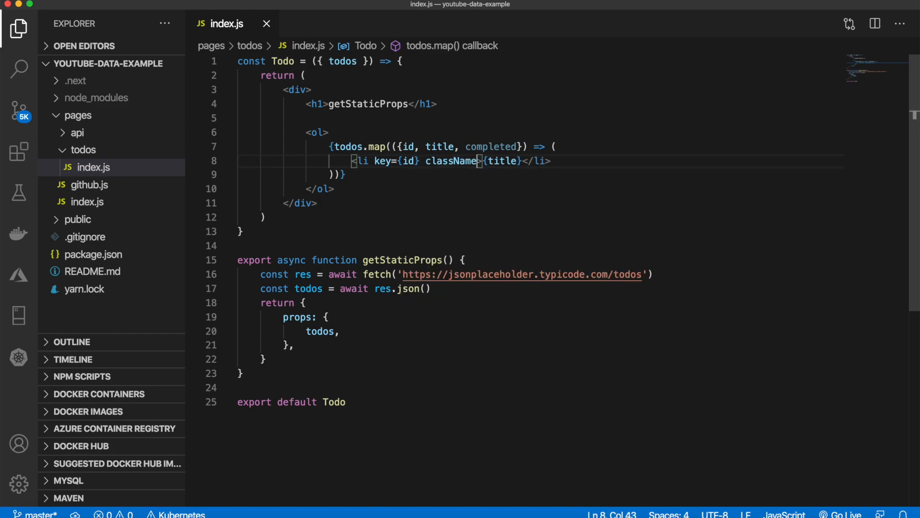
type("{completed}")
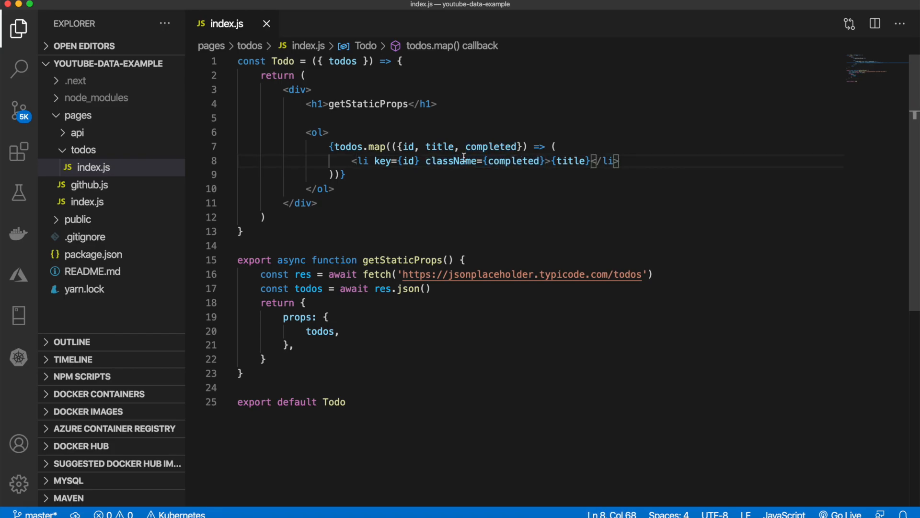
mouse_move(374, 116)
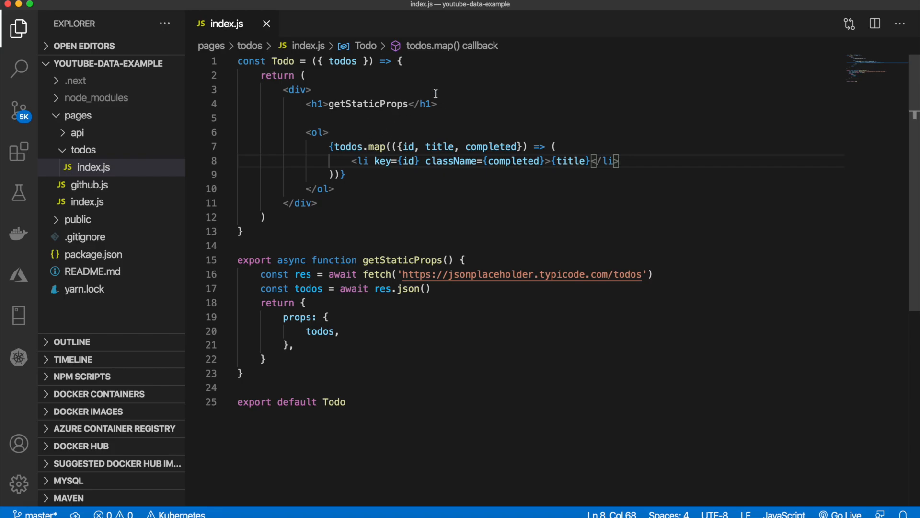
key("enter")
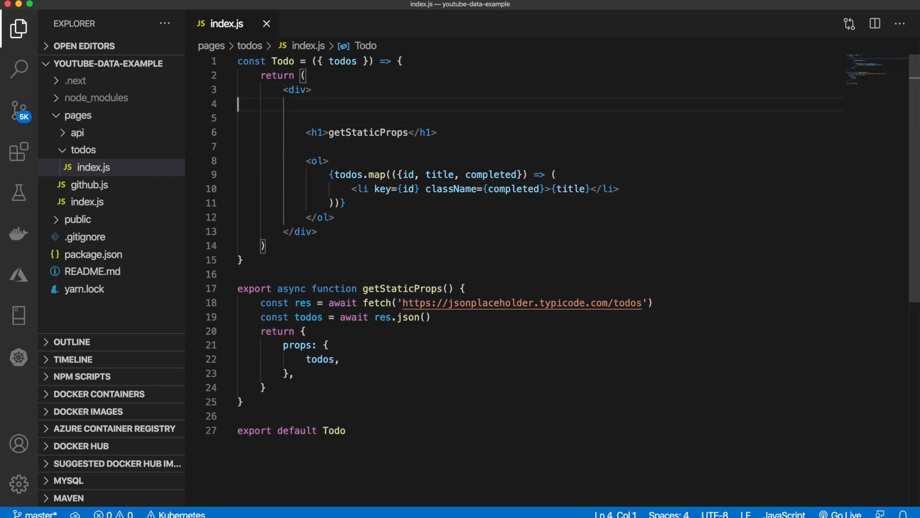
type("<style>")
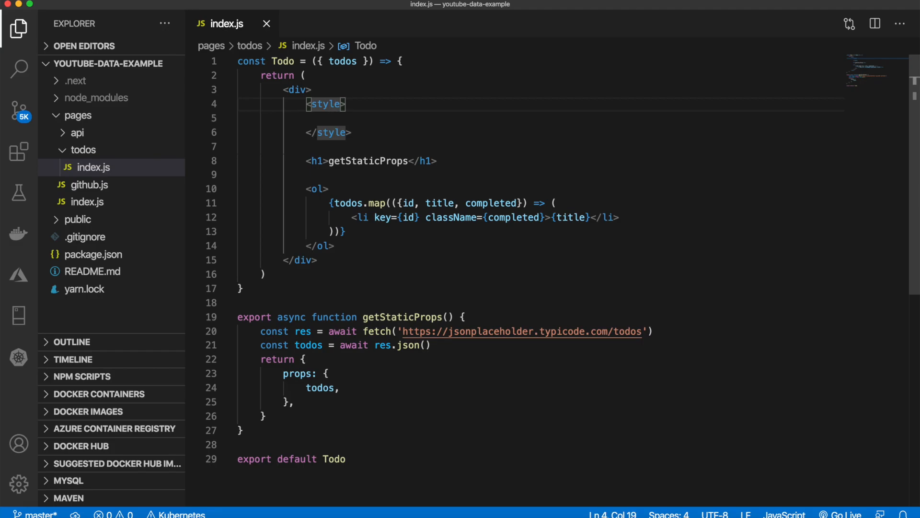
type("js")
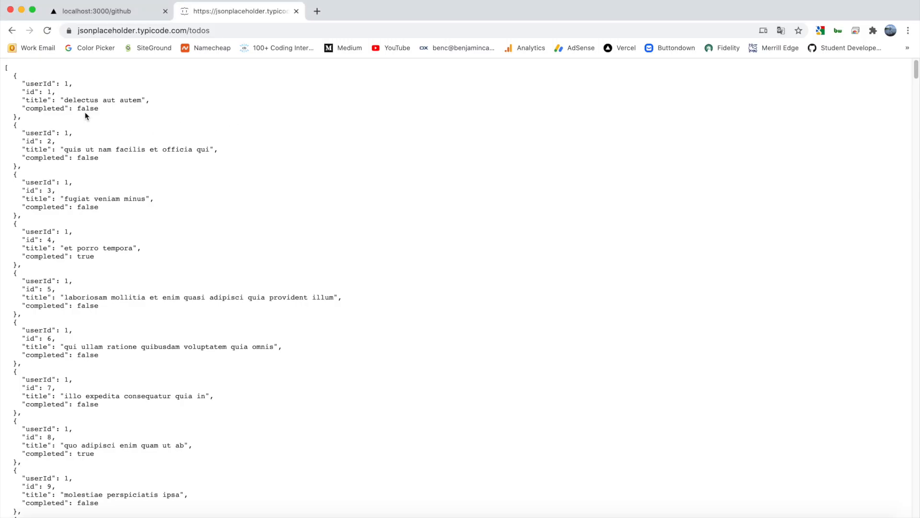
mouse_move(112, 259)
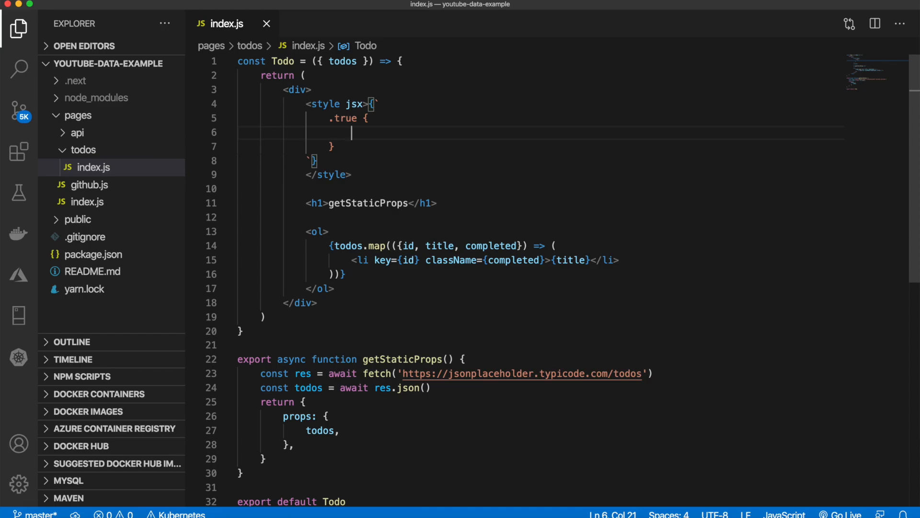
- Add text-decoration: line-through; to the .true style rule
type("text-de")
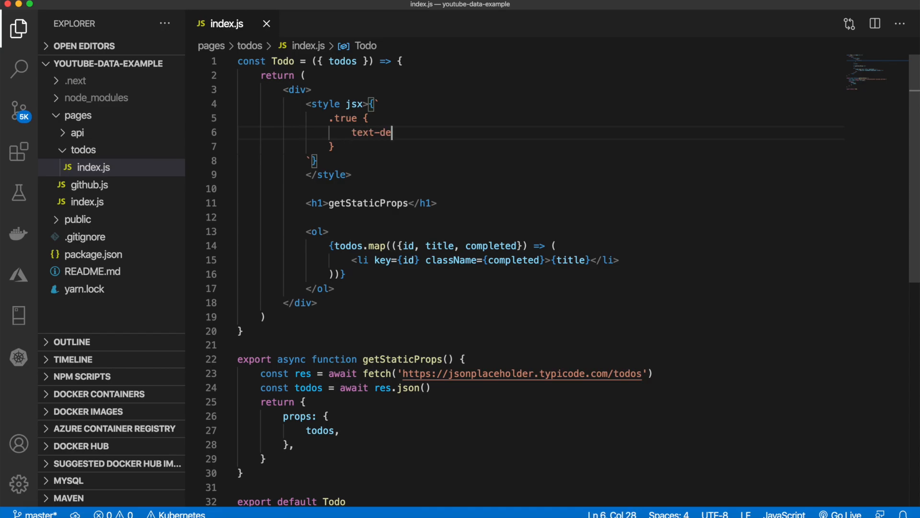
type("cor")
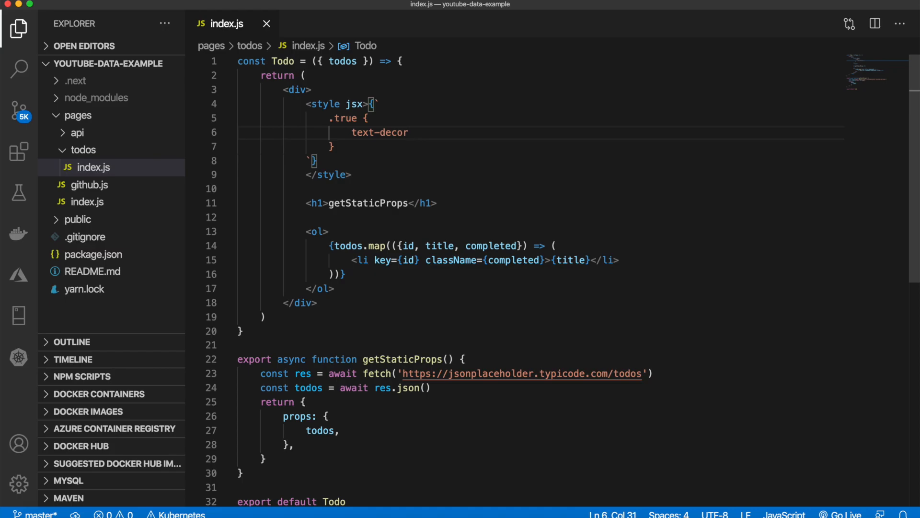
type("ation:")
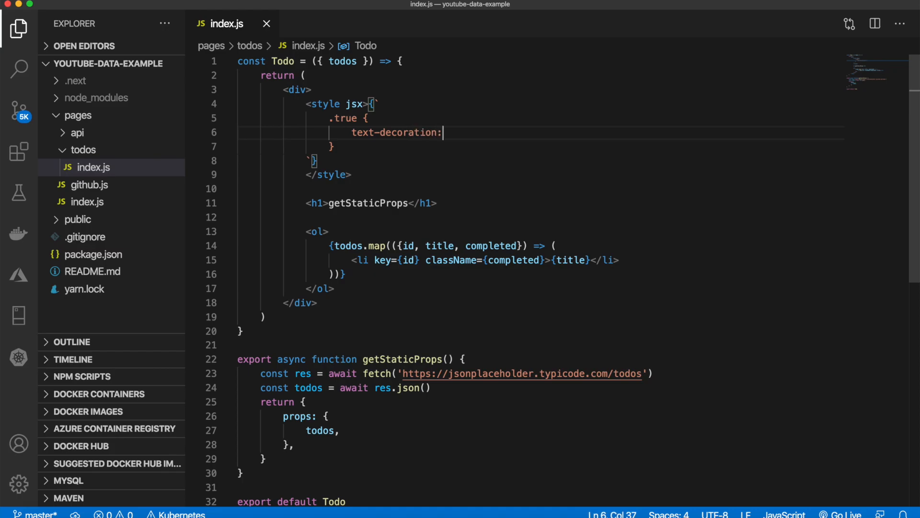
type("line-th")
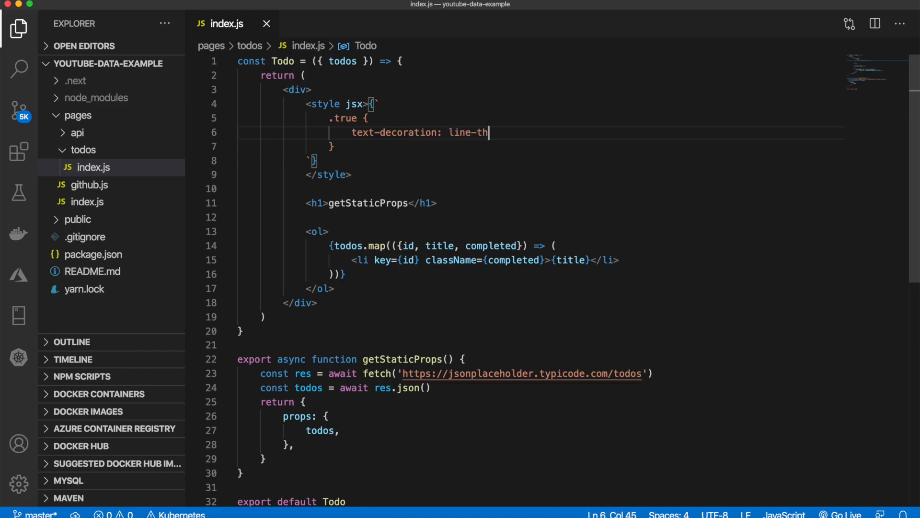
type("rough;")
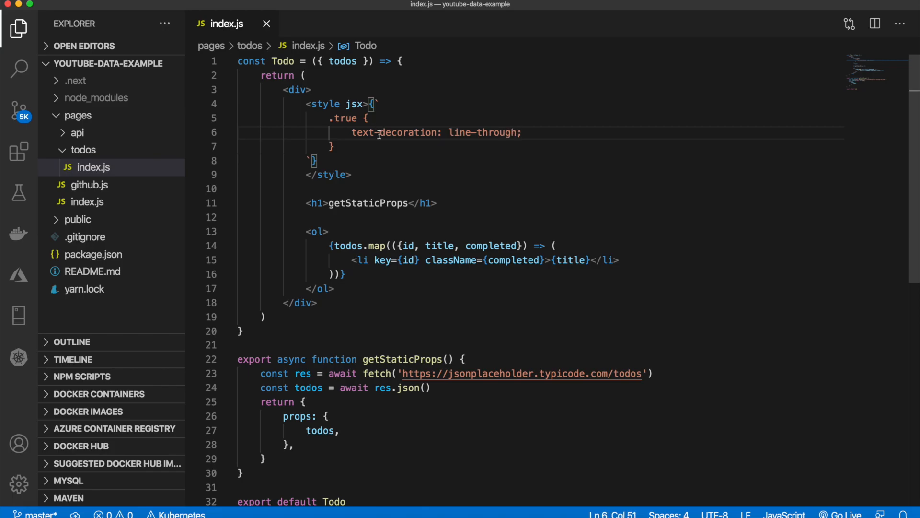
mouse_move(451, 223)
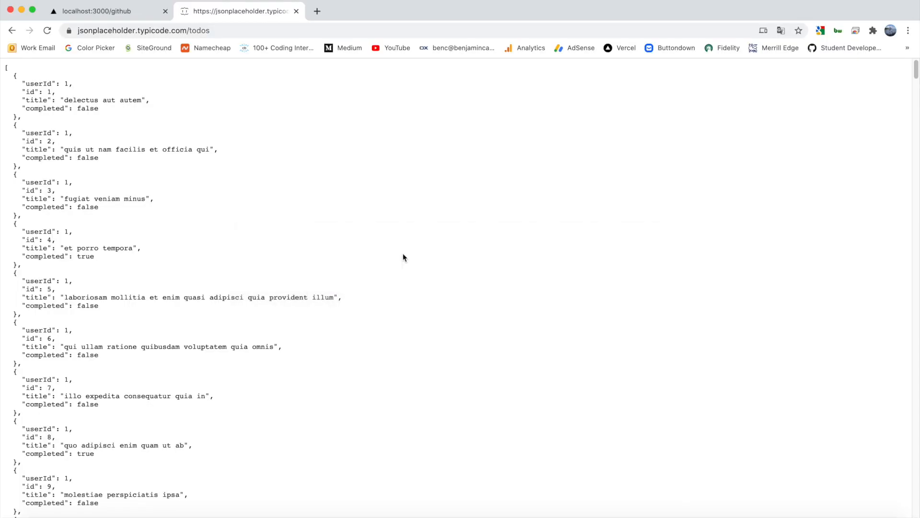
- Load localhost:3000/todos in Chrome and scroll through the struck-through todo list
left_click(108, 10)
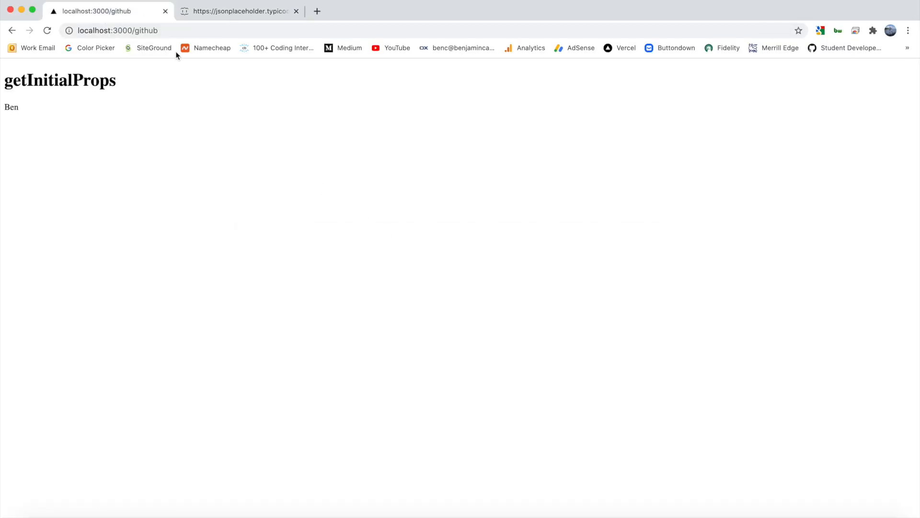
left_click(117, 31)
type("odos")
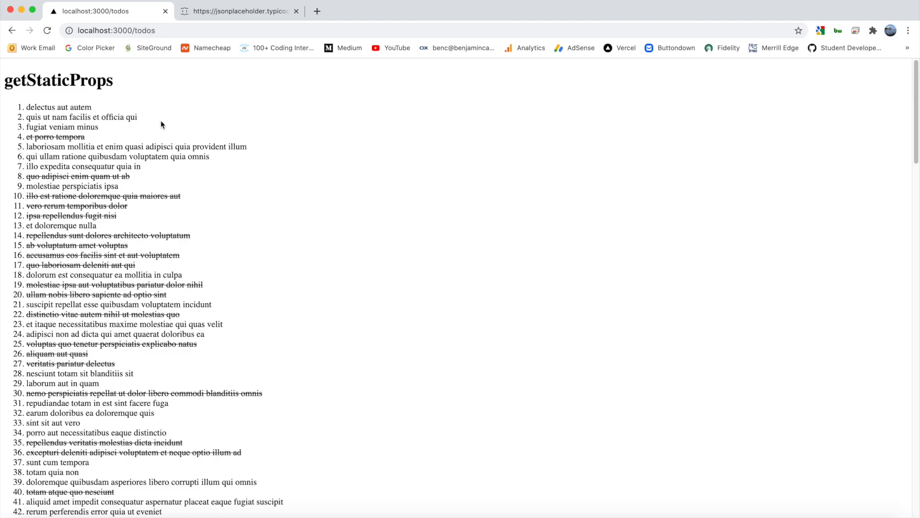
scroll("down", 3)
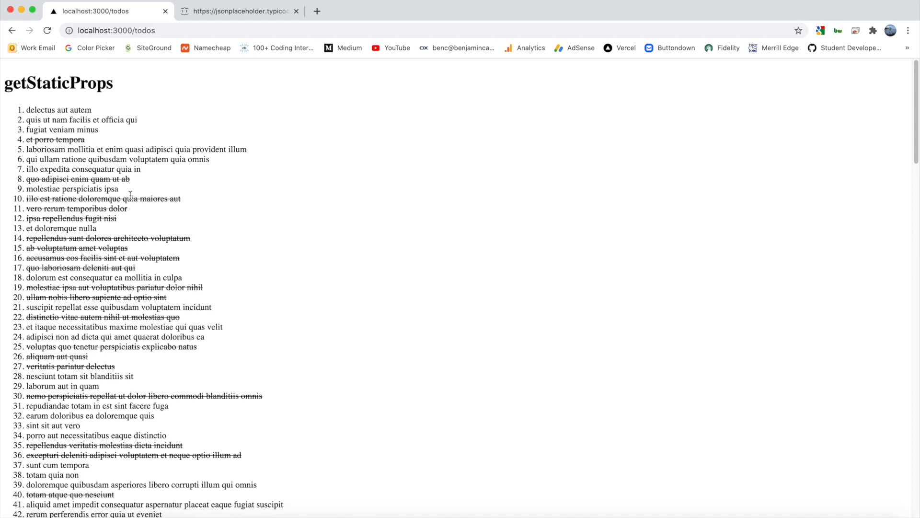
scroll("up", 3)
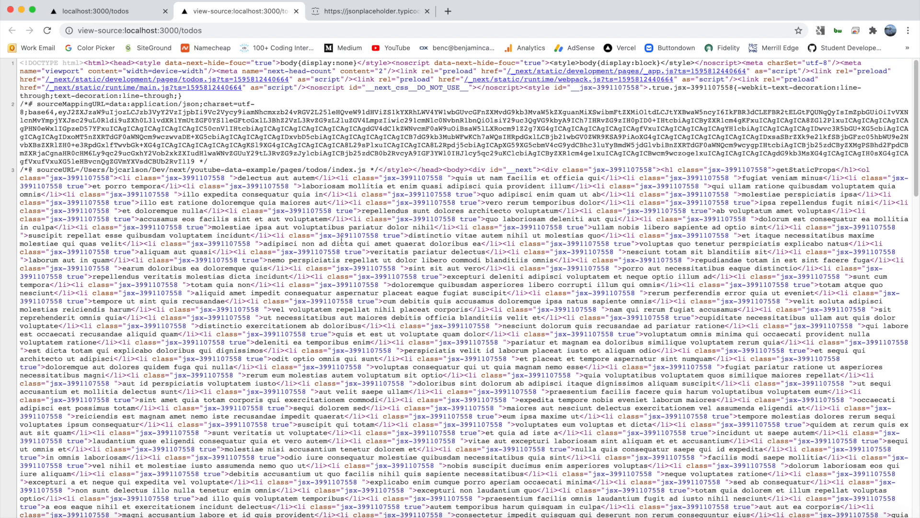
- Scroll through the todos page source to inspect the pre-rendered list items and classes
scroll("down", 3)
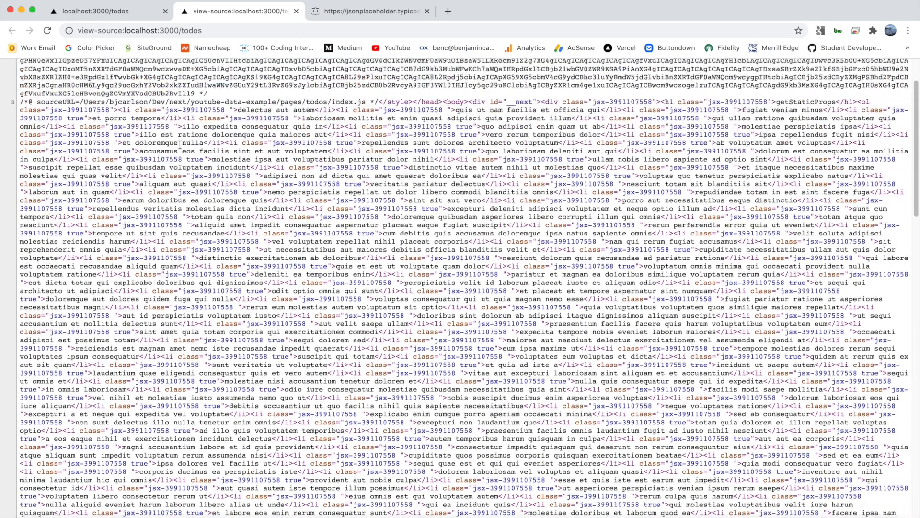
scroll("up", 3)
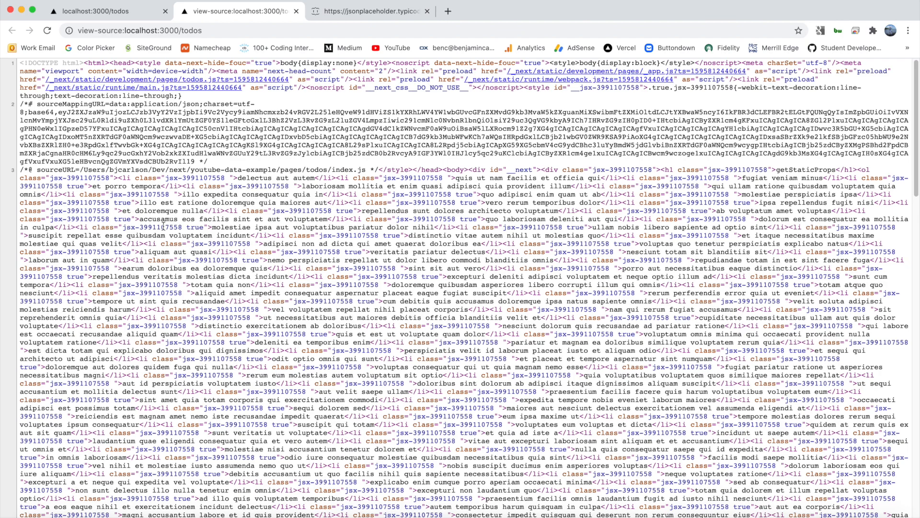